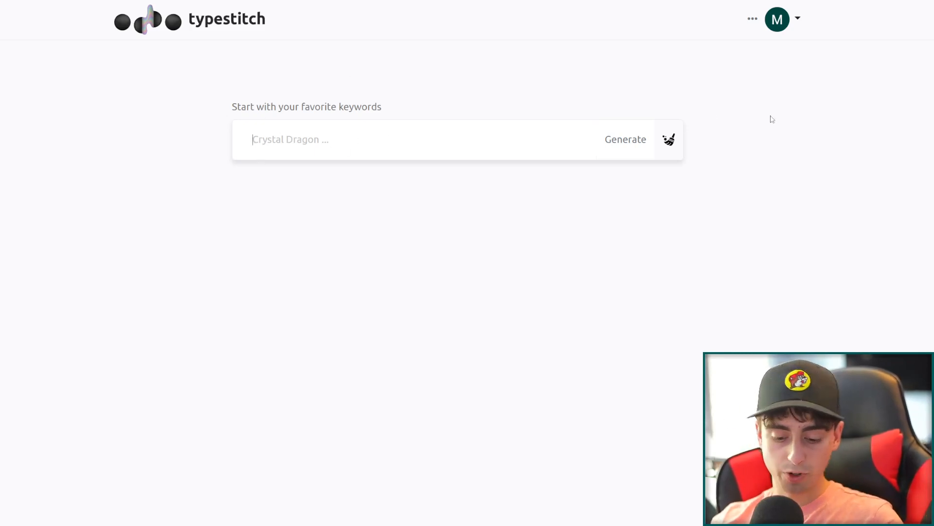
# Generate character prompt ideas from the keywords 'cocacola character'
pyautogui.write('cocacola character')
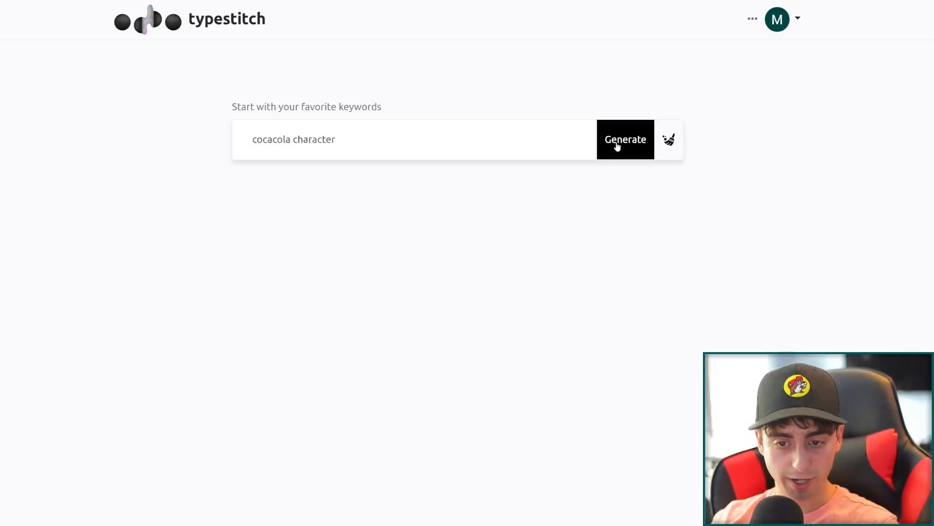
pyautogui.click(625, 140)
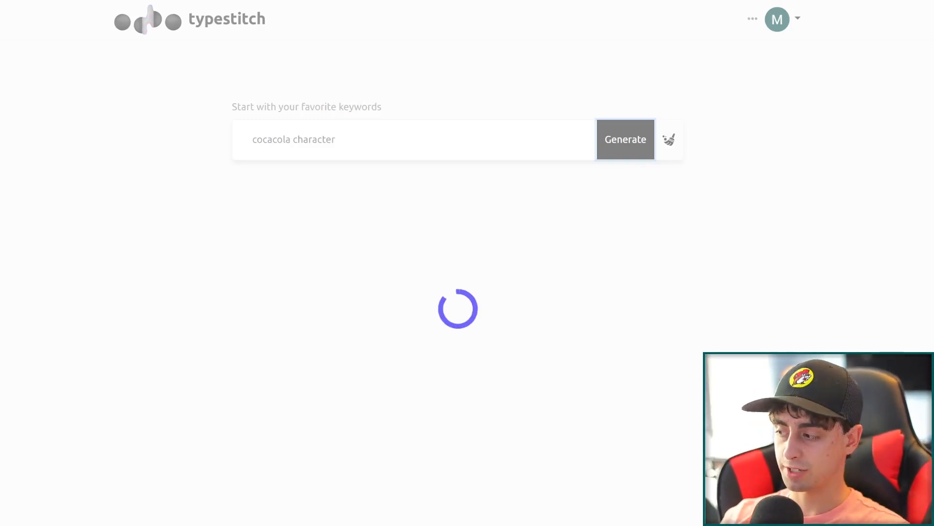
# Copy the first generated prompt about a bubbly character dancing with a Coca-Cola can in the sun
pyautogui.click(625, 140)
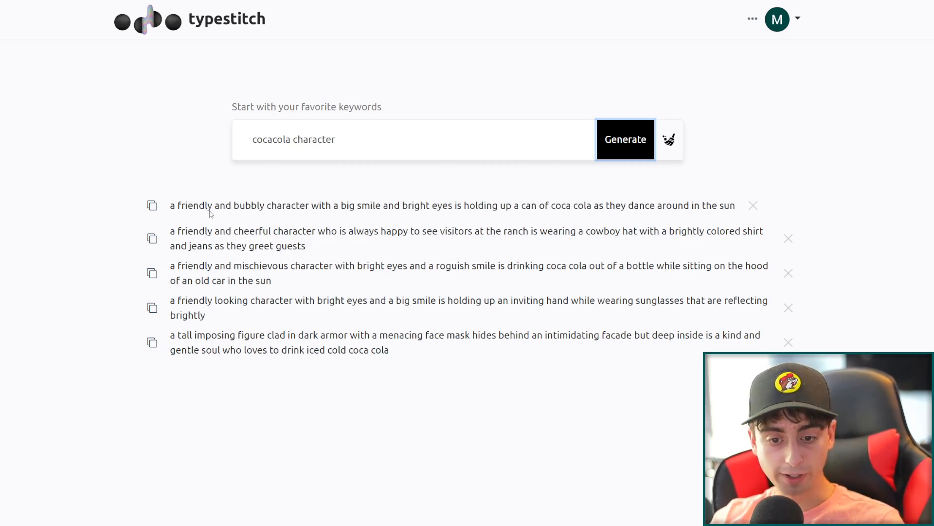
pyautogui.moveTo(370, 217)
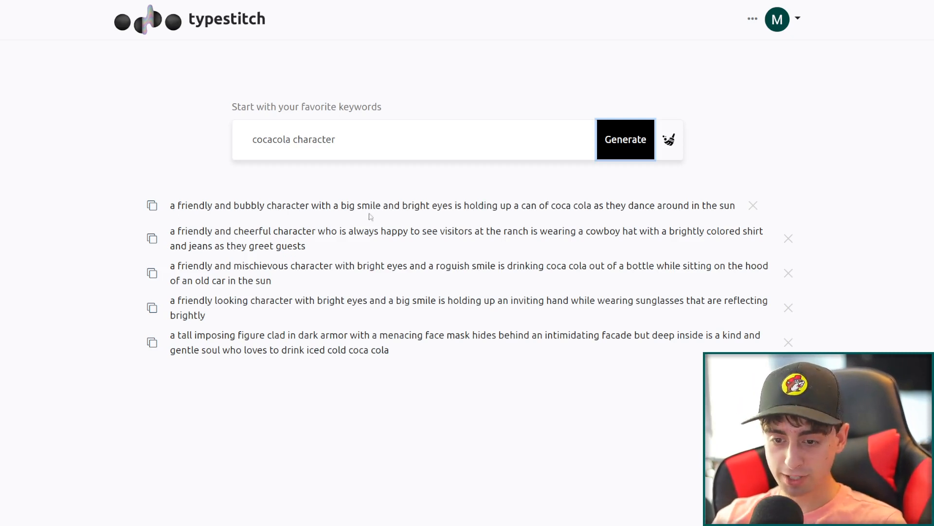
pyautogui.moveTo(522, 216)
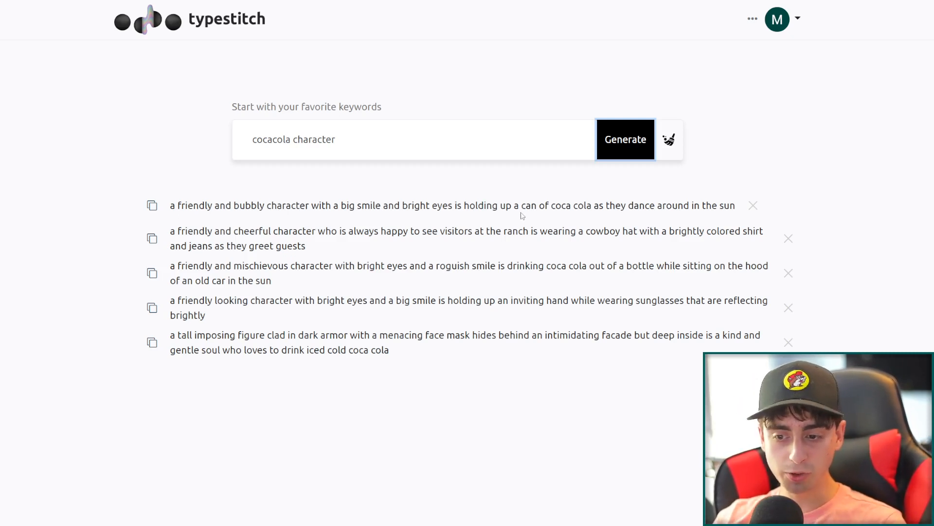
pyautogui.moveTo(677, 222)
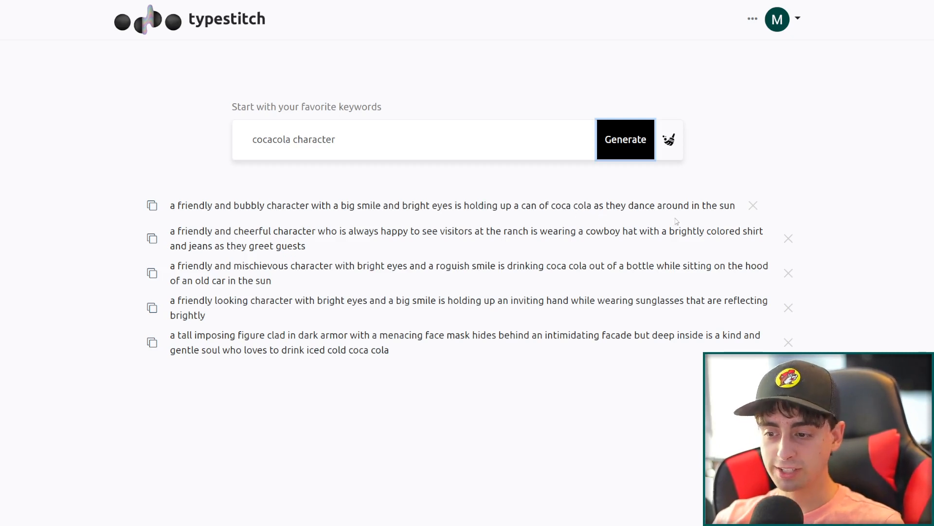
pyautogui.moveTo(695, 228)
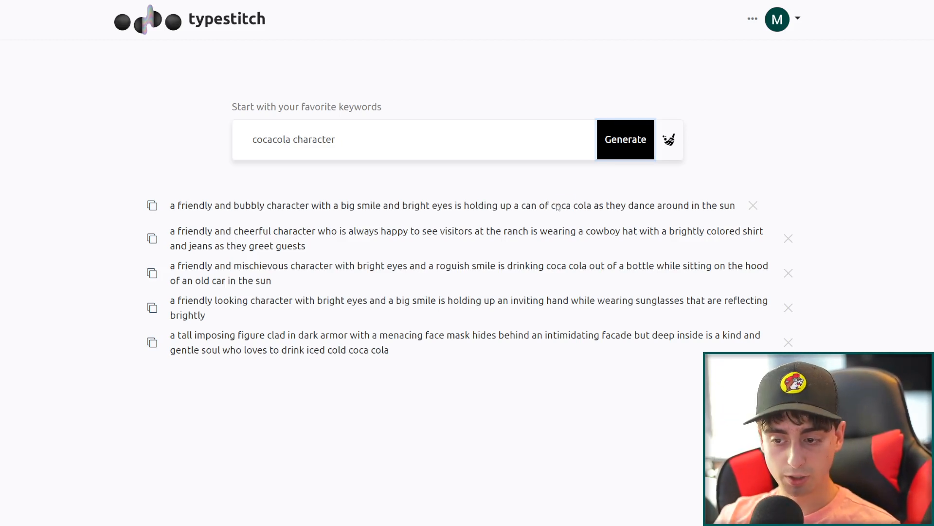
pyautogui.doubleClick(279, 205)
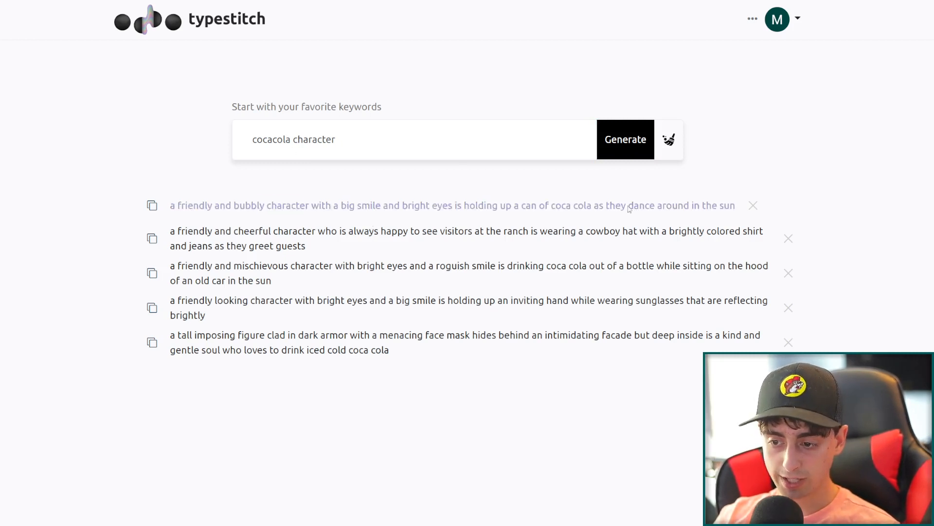
pyautogui.moveTo(723, 216)
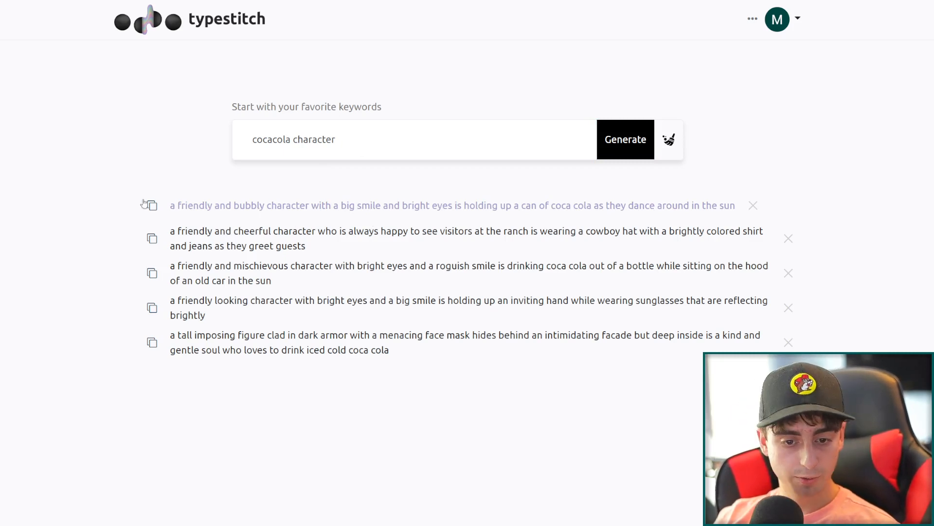
pyautogui.click(152, 204)
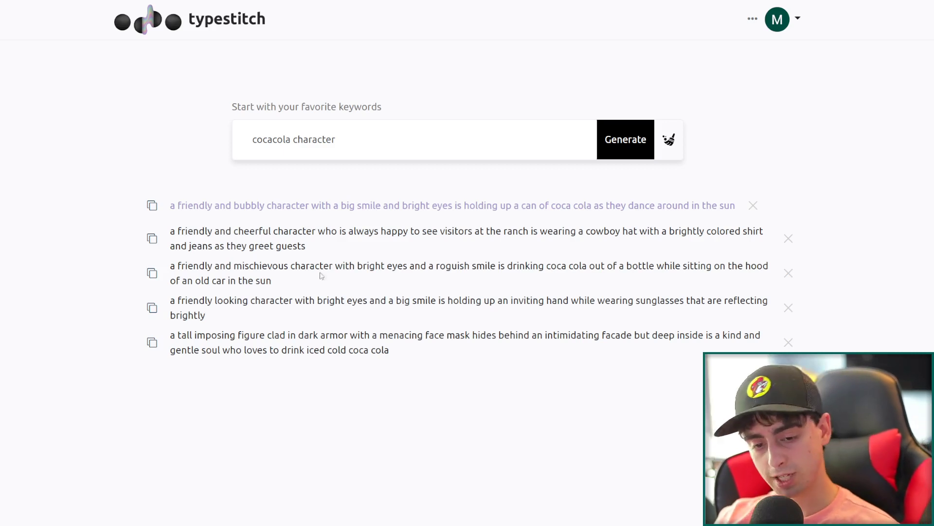
pyautogui.moveTo(262, 236)
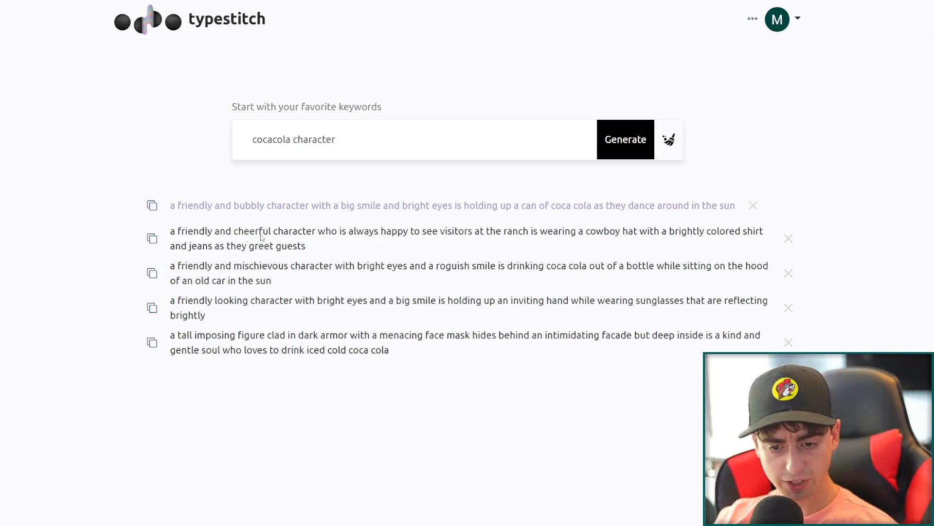
pyautogui.moveTo(415, 253)
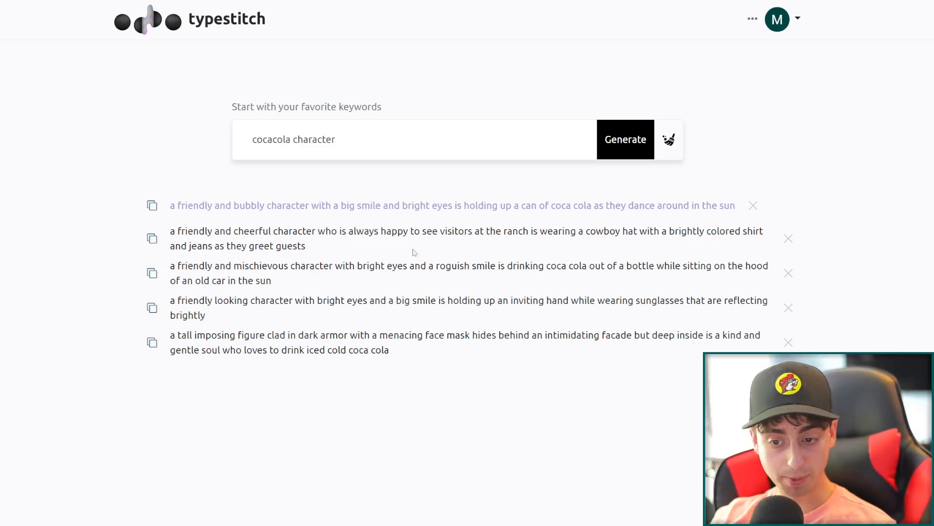
pyautogui.moveTo(529, 246)
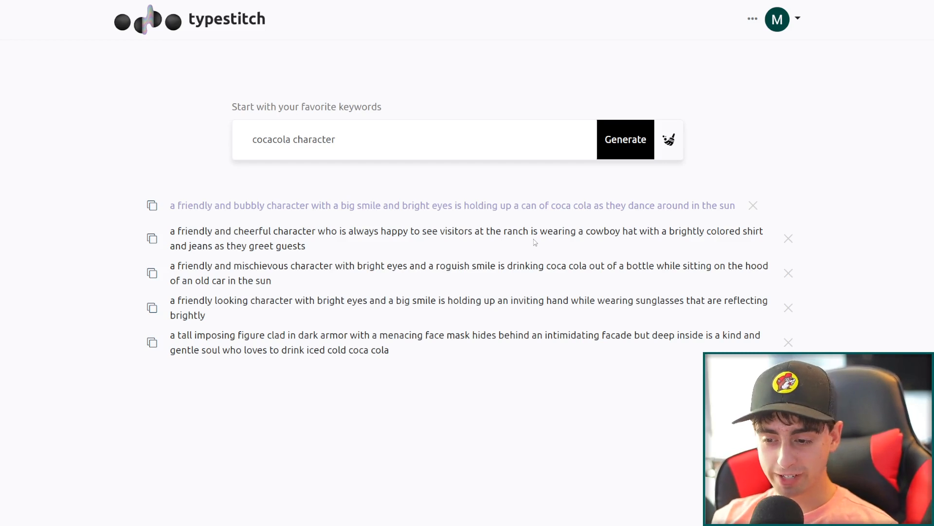
pyautogui.moveTo(517, 239)
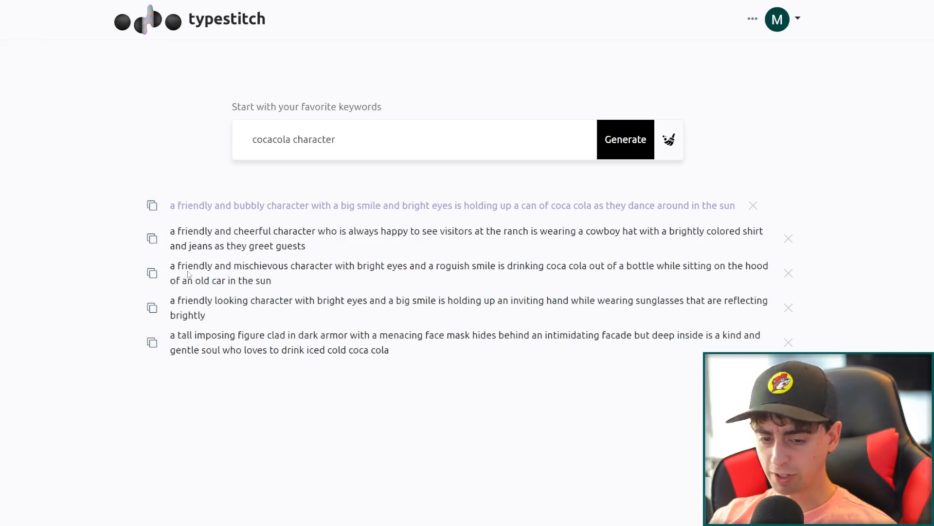
pyautogui.moveTo(332, 276)
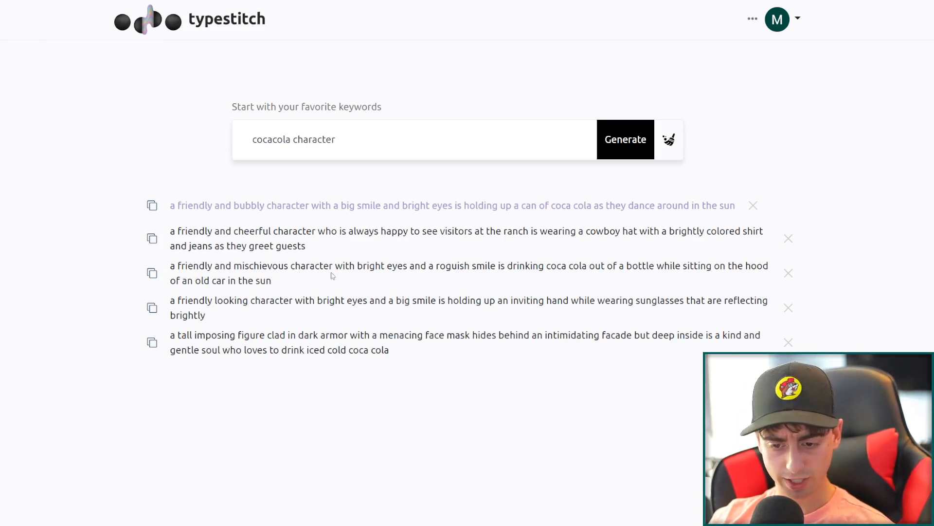
pyautogui.moveTo(518, 225)
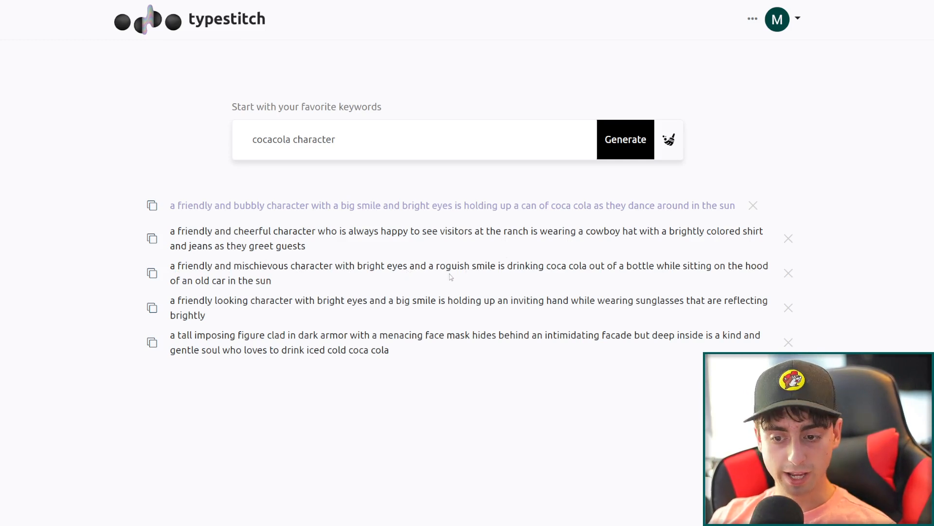
pyautogui.moveTo(550, 286)
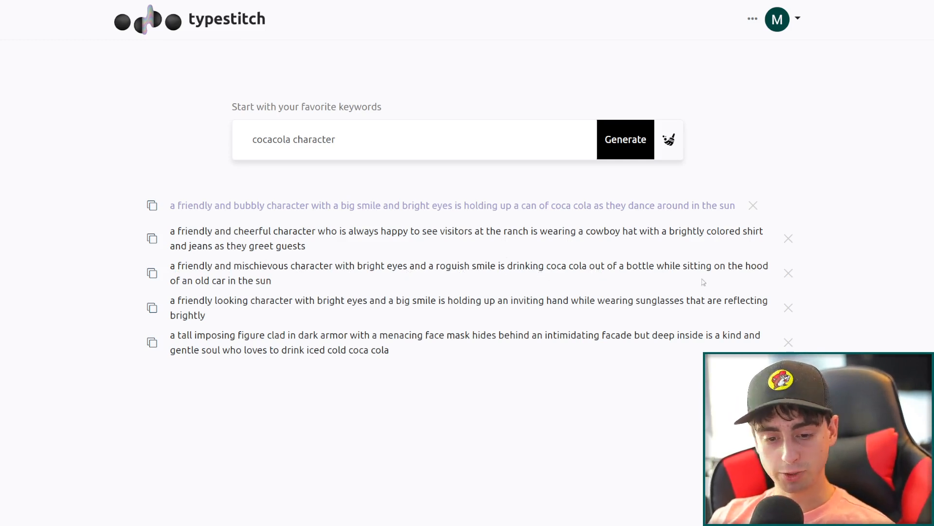
pyautogui.moveTo(331, 288)
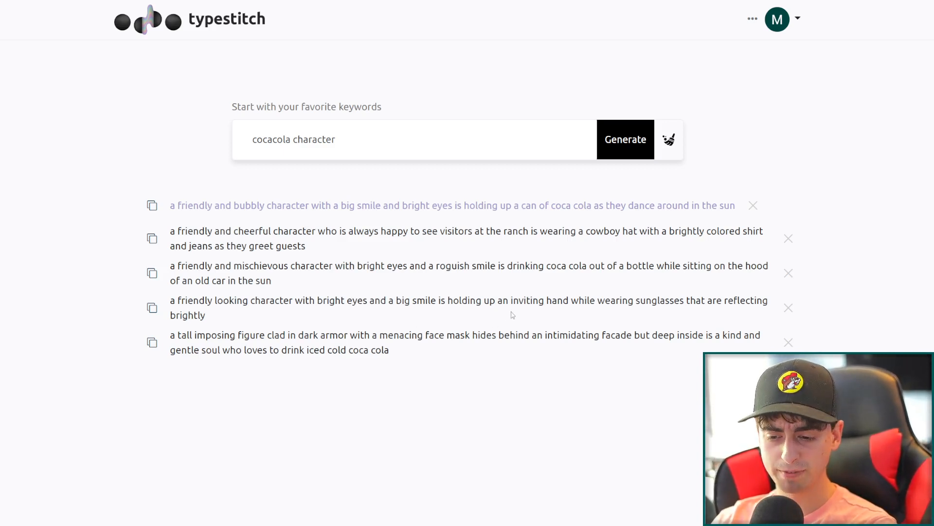
pyautogui.moveTo(677, 307)
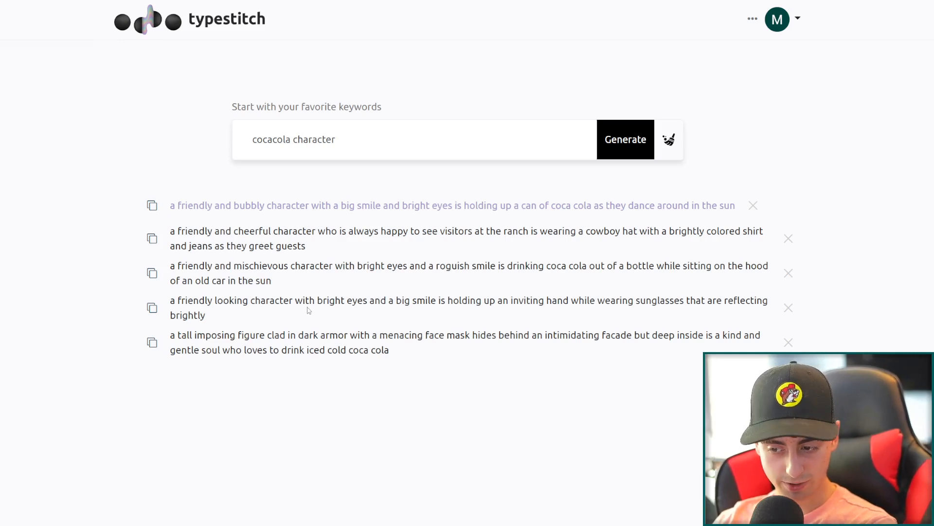
pyautogui.moveTo(220, 311)
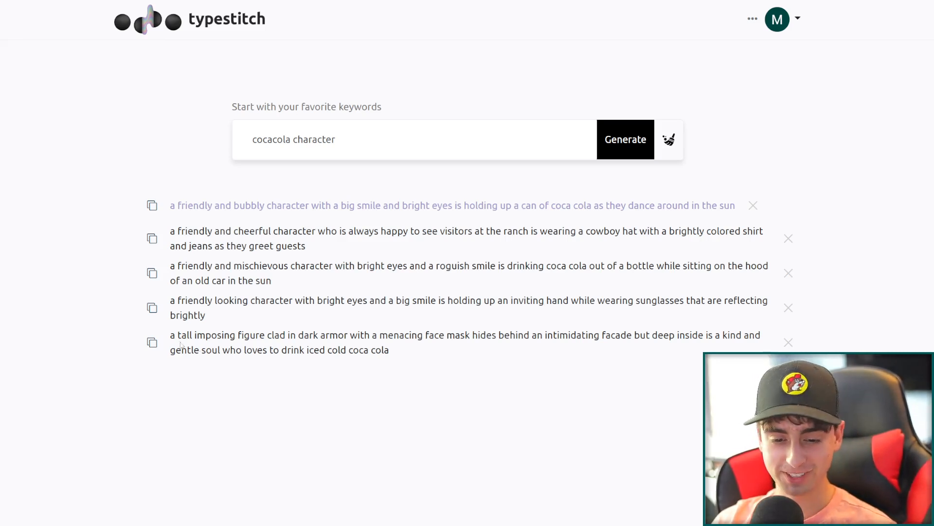
pyautogui.moveTo(189, 337)
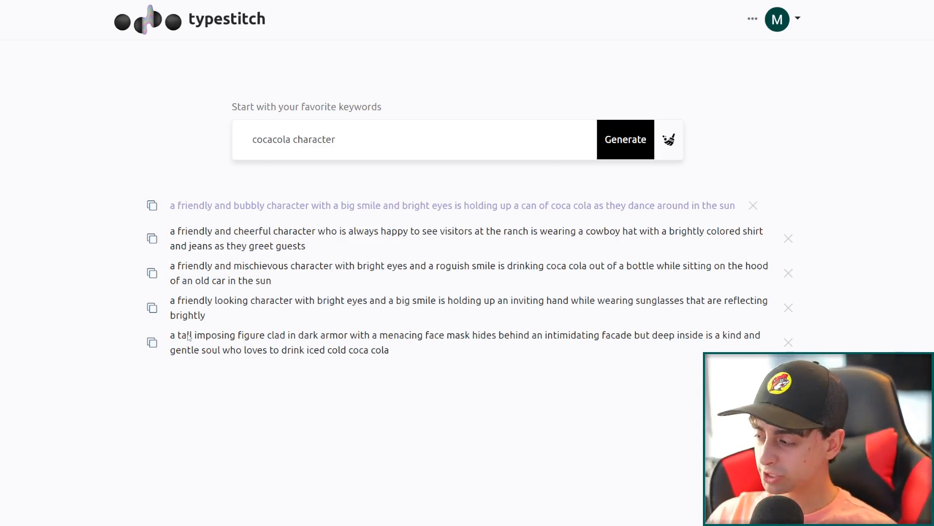
pyautogui.moveTo(283, 76)
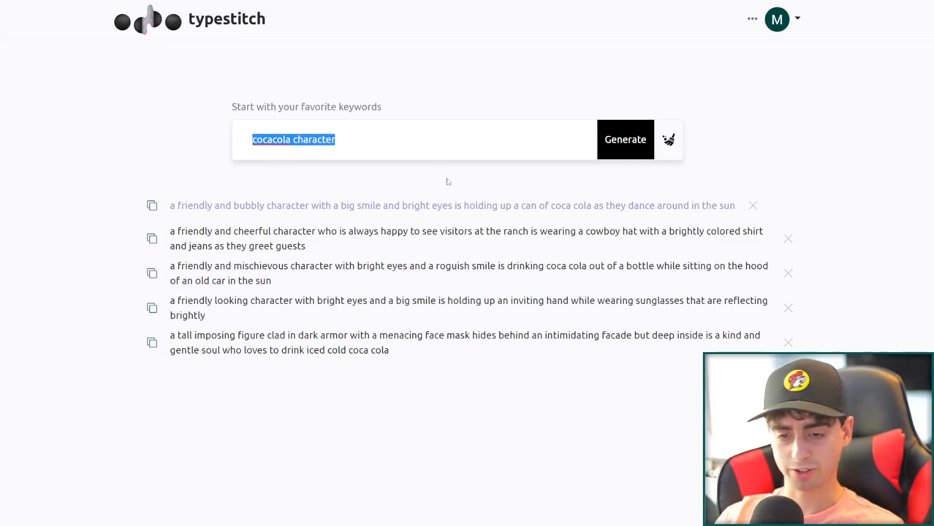
pyautogui.moveTo(268, 193)
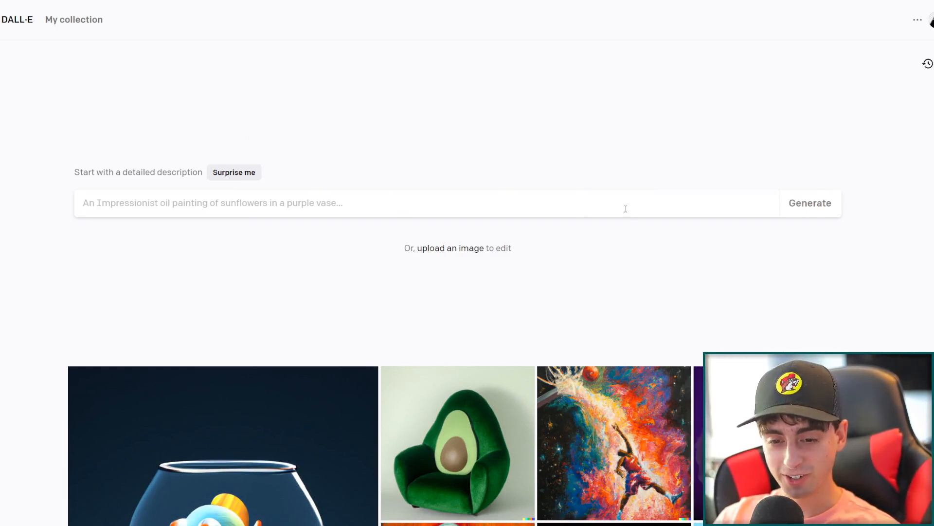
# Generate four images from 'cocacola character' and save the can character image to favorites
pyautogui.write('cocacola character')
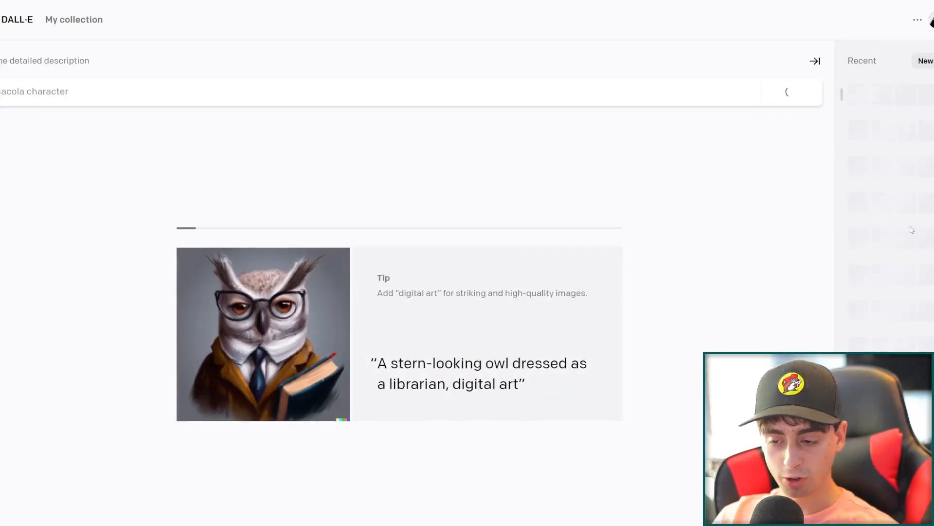
pyautogui.click(790, 91)
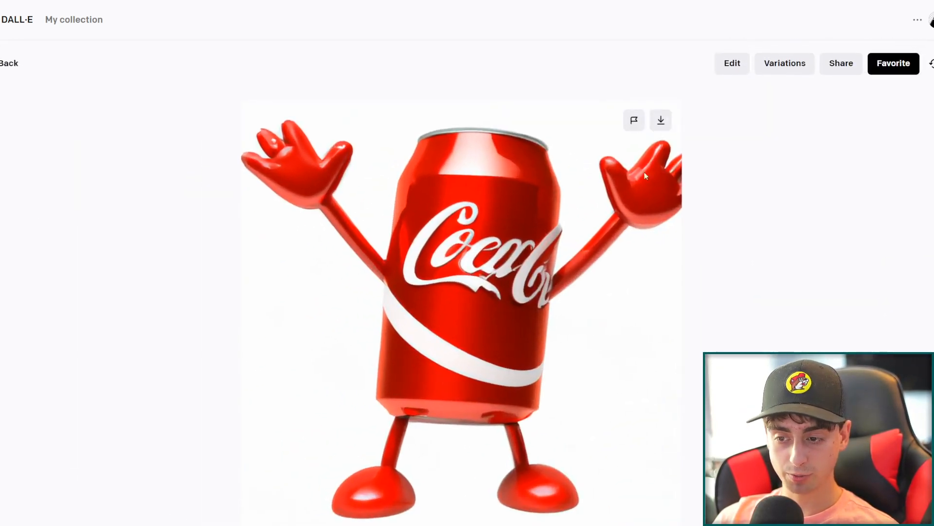
pyautogui.click(661, 120)
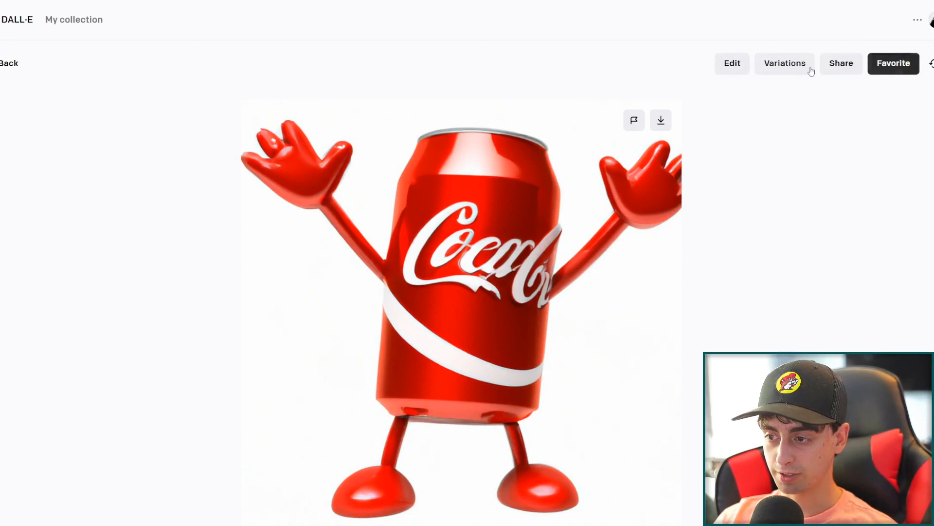
pyautogui.click(893, 63)
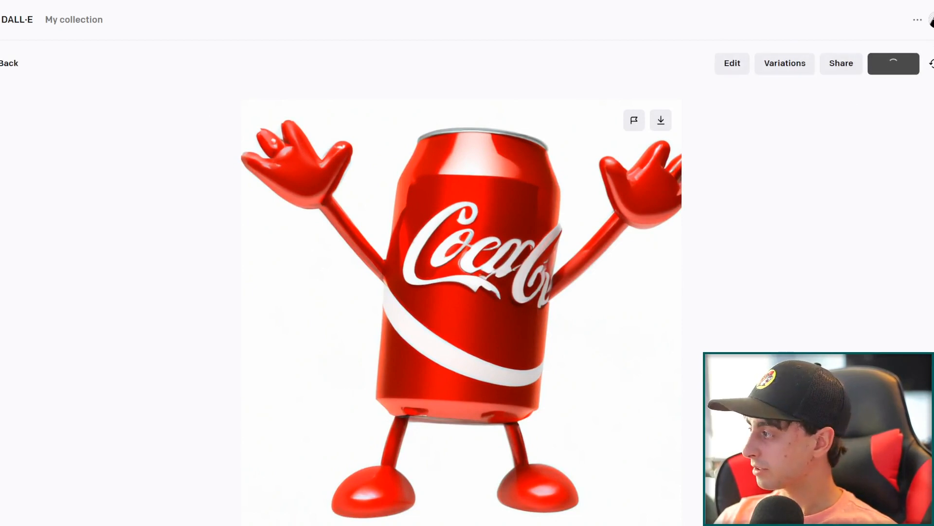
pyautogui.click(894, 64)
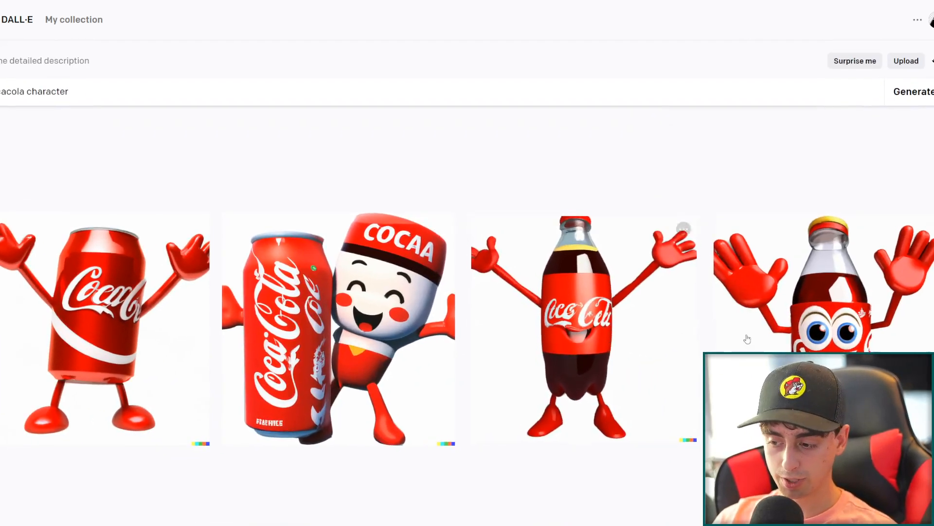
# View the can-and-mascot image full size and return to the results grid
pyautogui.click(824, 284)
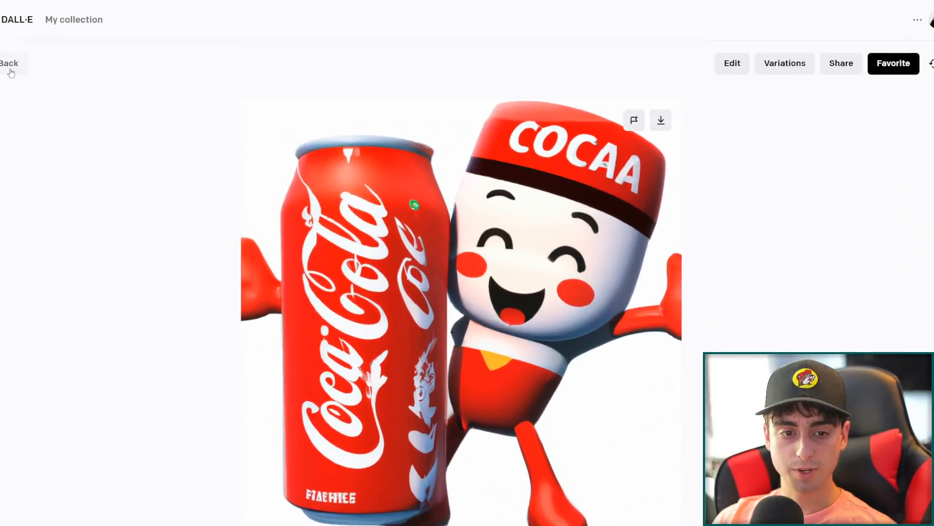
pyautogui.click(10, 63)
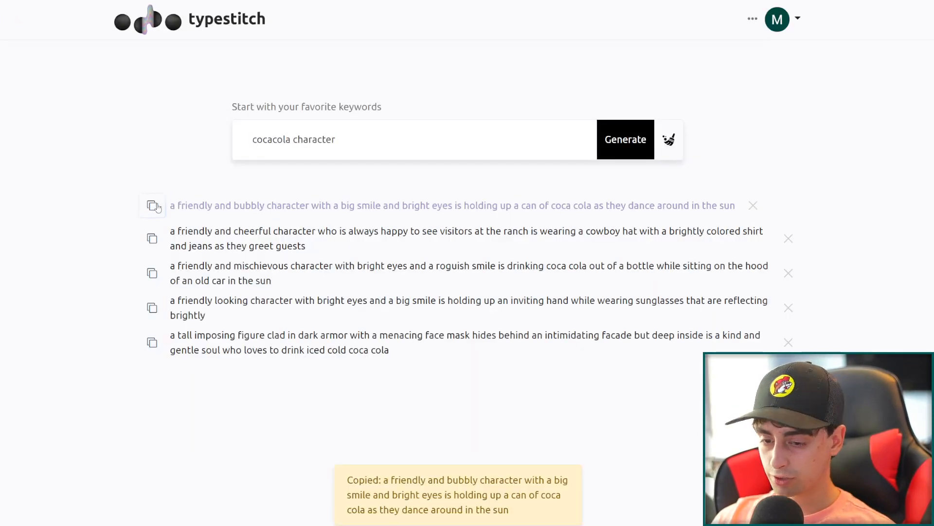
pyautogui.moveTo(325, 214)
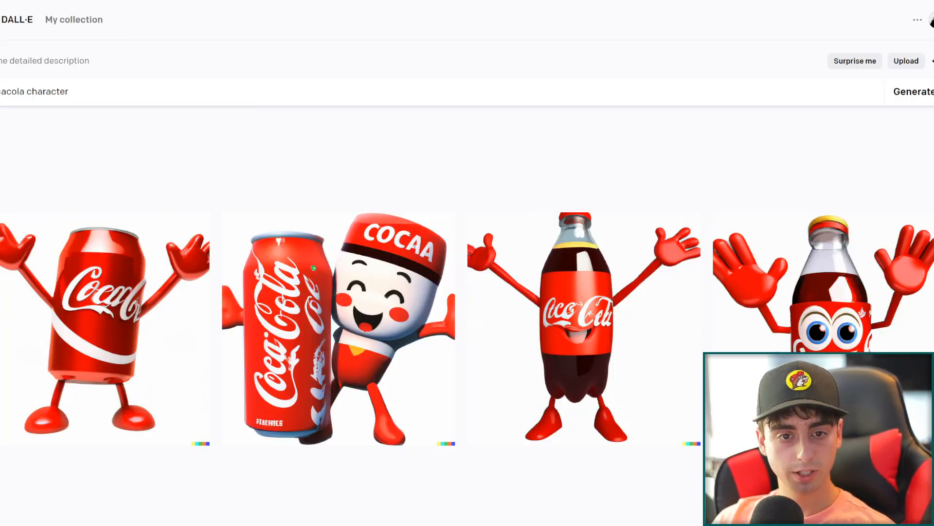
# Generate images from the pasted friendly bubbly character holding a can prompt
pyautogui.write('friendly and bubbly character with a big smile and bright eyes is holding up a can of coca cola as they dance around in the sun')
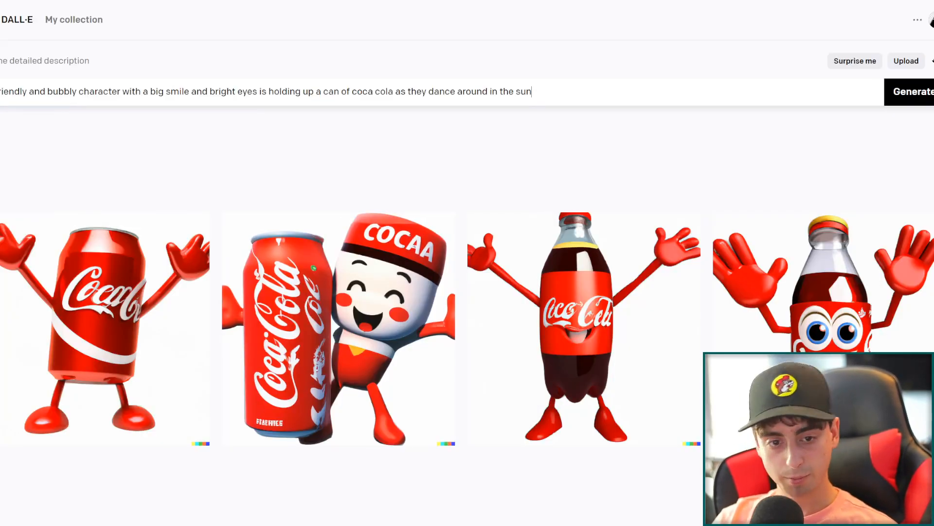
pyautogui.click(912, 92)
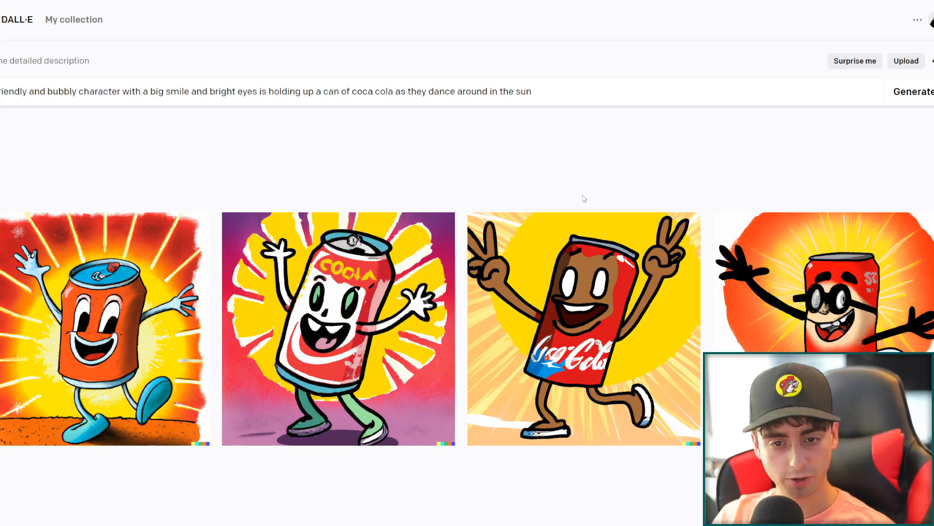
pyautogui.moveTo(362, 323)
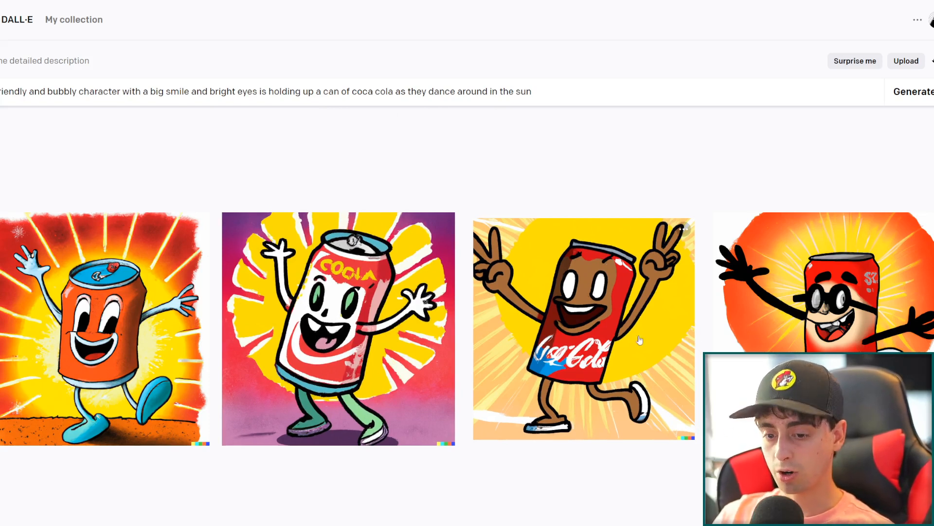
pyautogui.moveTo(462, 250)
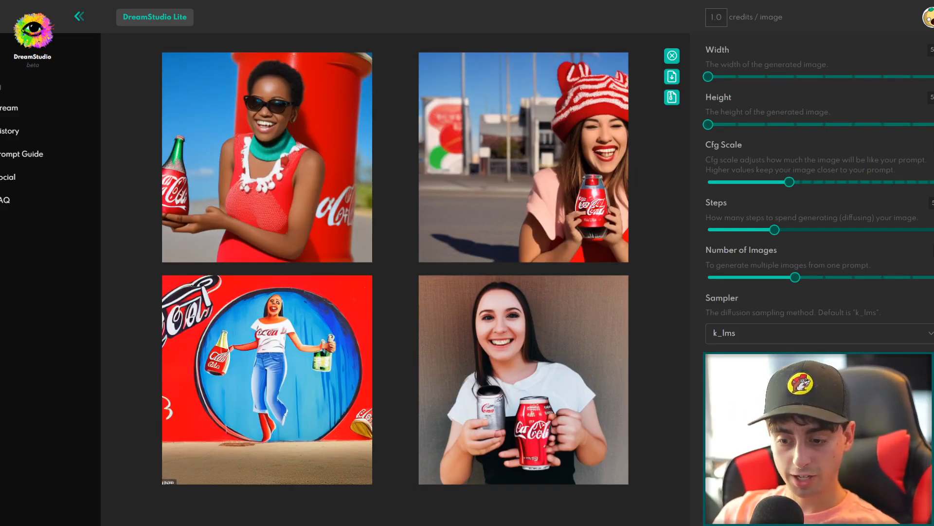
pyautogui.moveTo(497, 379)
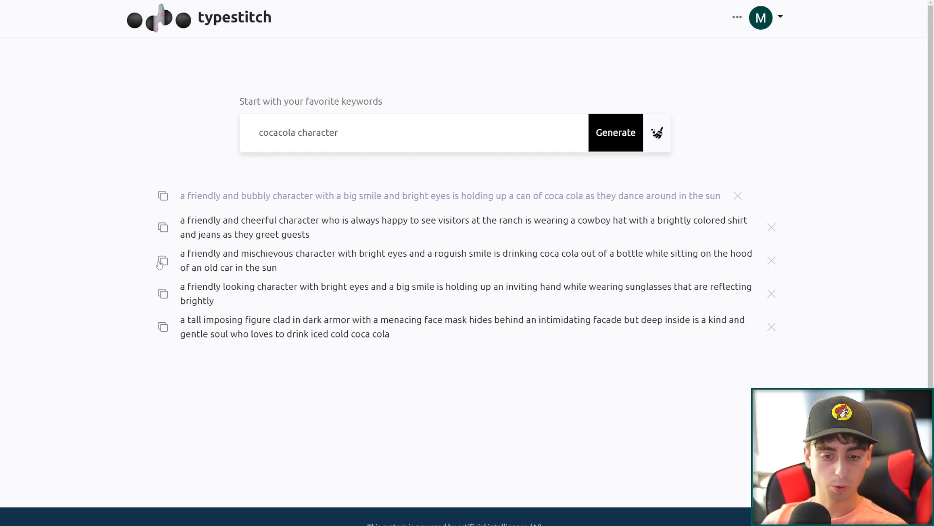
# Copy the third Typestitch prompt about a mischievous character for DALL·E
pyautogui.click(164, 262)
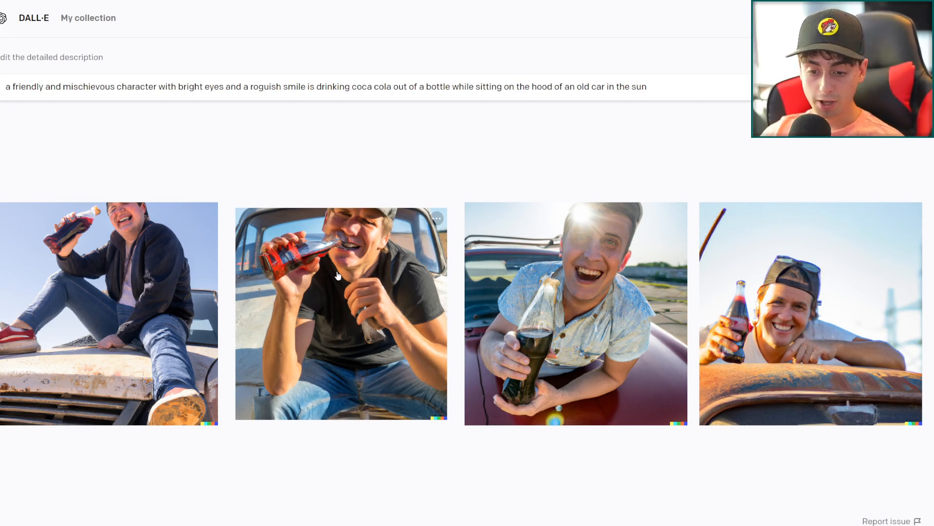
pyautogui.moveTo(283, 297)
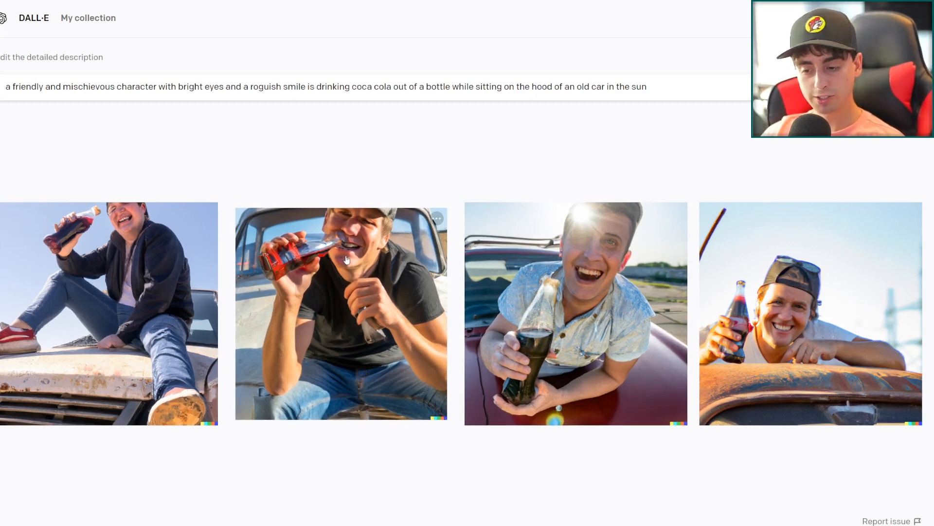
pyautogui.moveTo(298, 220)
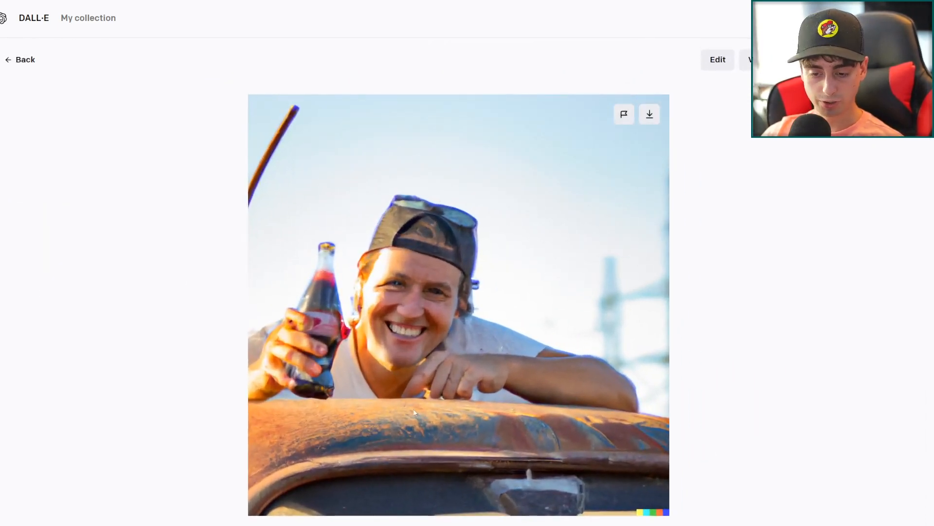
pyautogui.moveTo(373, 291)
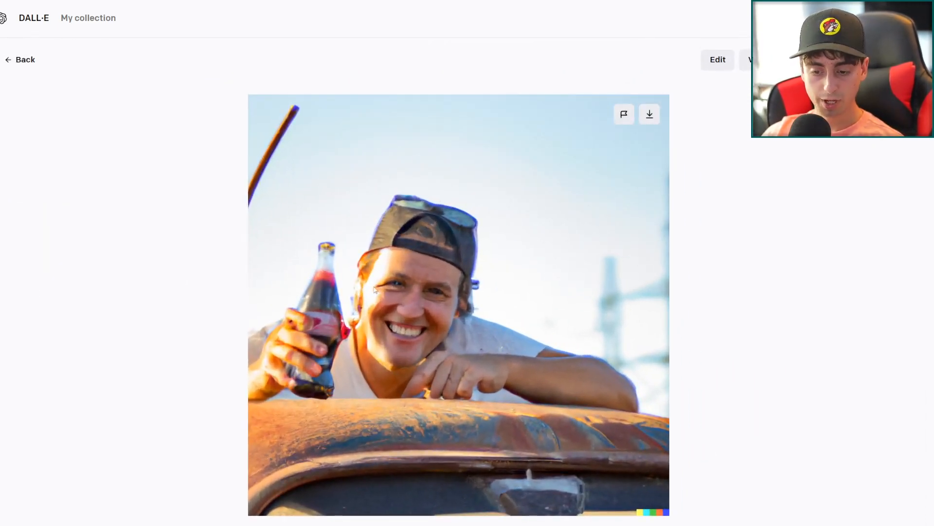
pyautogui.moveTo(549, 471)
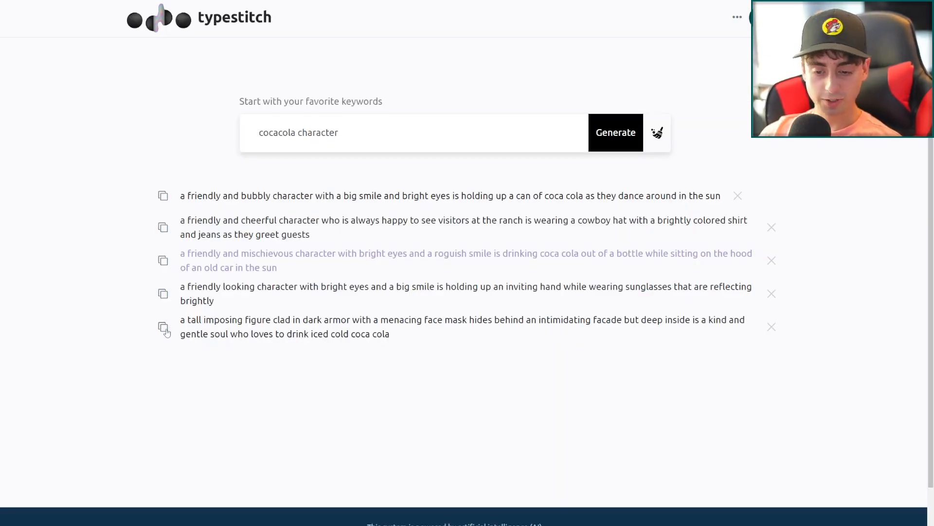
# Copy the fifth prompt about an armored masked figure and paste it as the DALL·E prompt
pyautogui.click(163, 327)
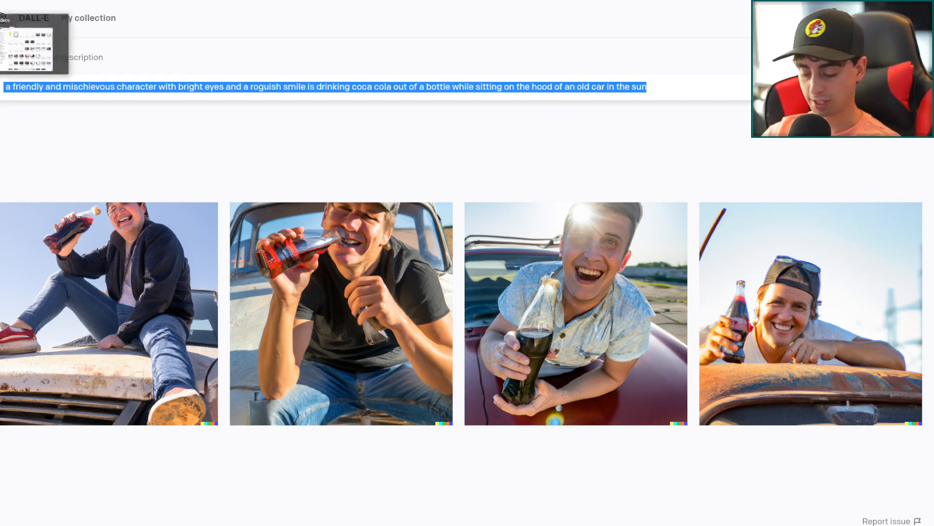
pyautogui.write('a tall imposing figure clad in dark armor with a menacing face mask hides behind an intimidating facade but deep inside is a kind and gentle soul who loves to drink iced cold coca cola')
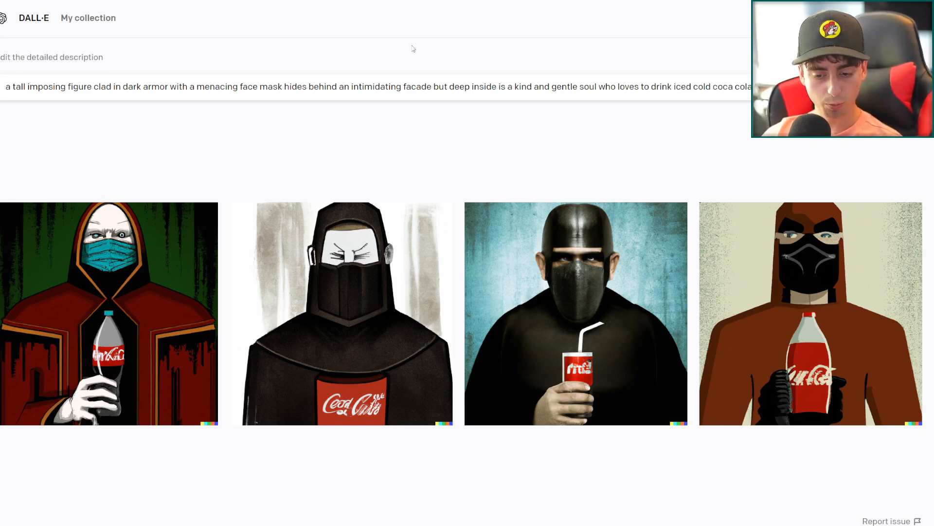
pyautogui.moveTo(470, 360)
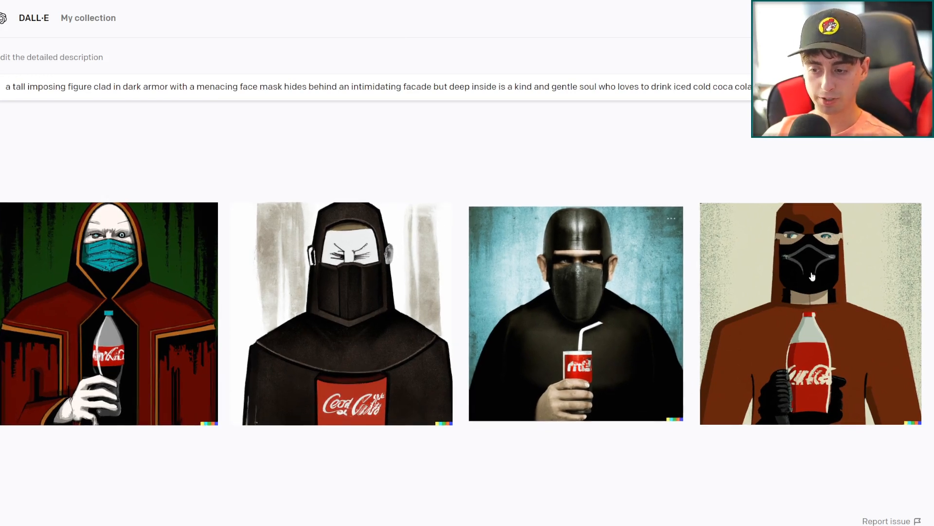
pyautogui.moveTo(249, 245)
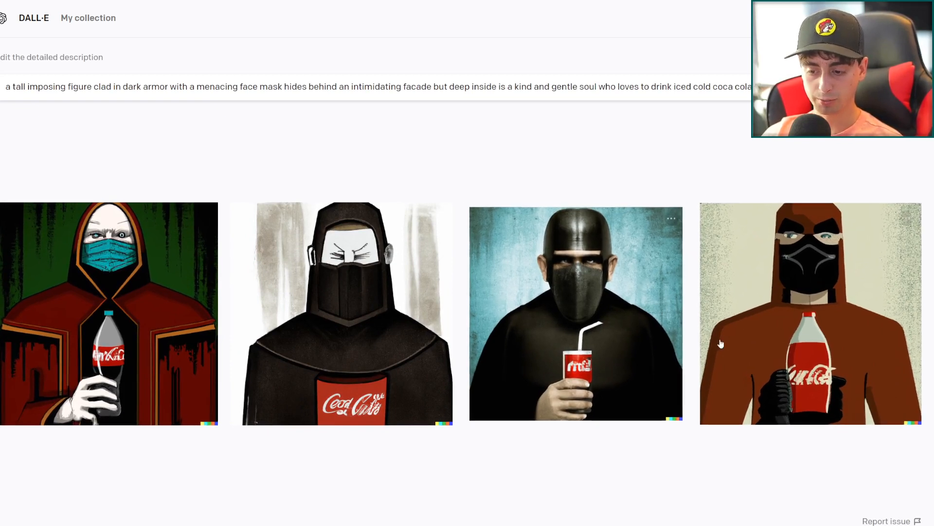
pyautogui.moveTo(669, 474)
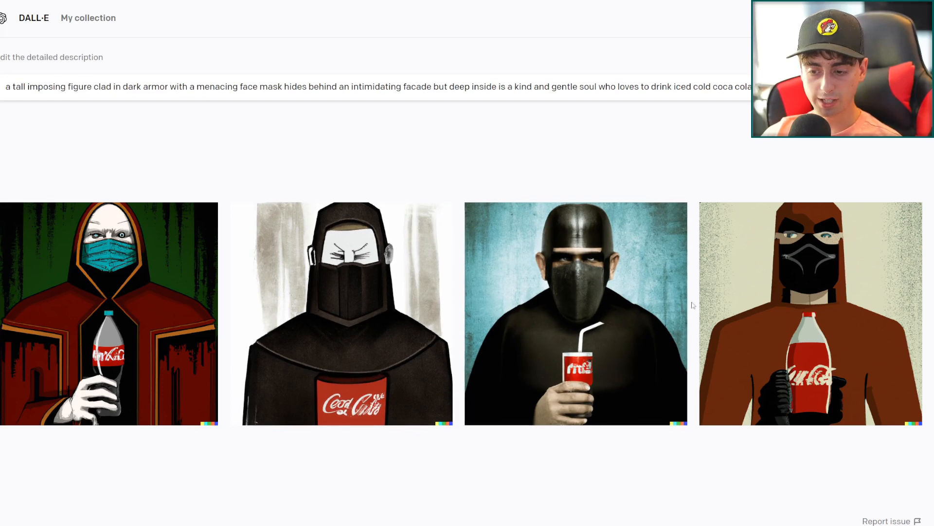
pyautogui.moveTo(527, 405)
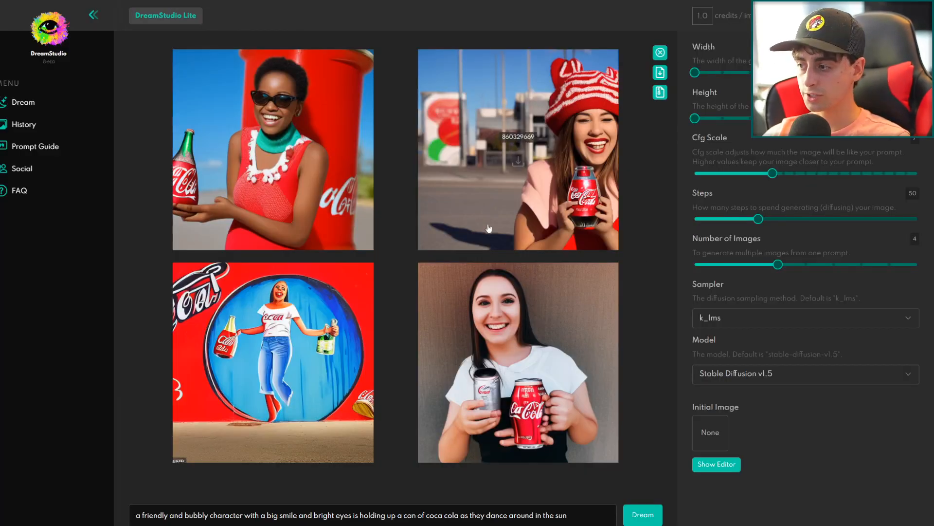
# Replace the DreamStudio prompt with the armored masked figure text and run Dream
pyautogui.tripleClick(350, 513)
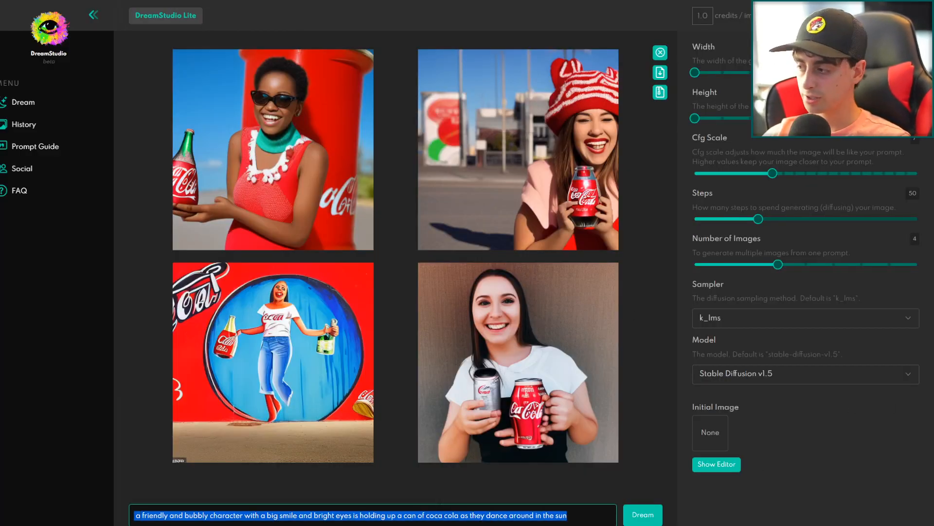
pyautogui.write('a tall imposing figure clad in dark armor with a menacing face mask hides behind an intimidating facade but deep inside is a kind and gentle soul who loves to drink iced cold coca cola')
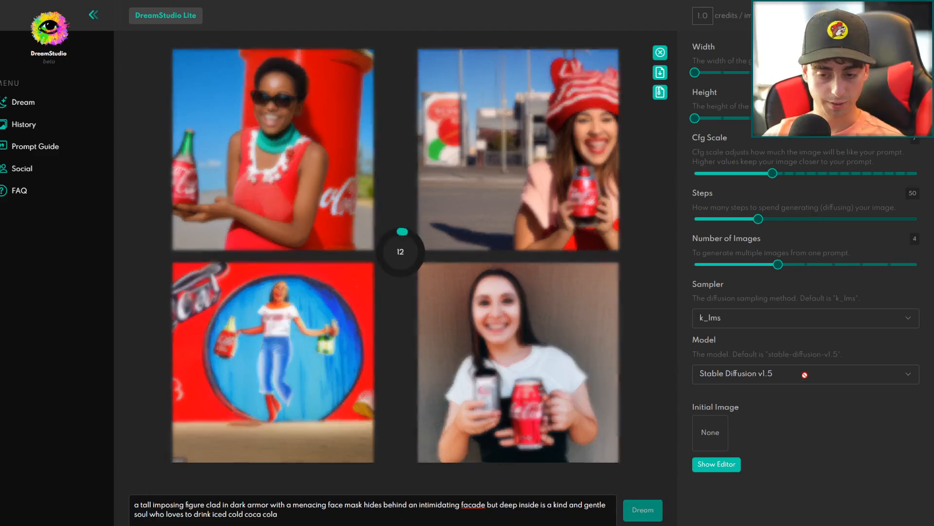
pyautogui.click(642, 510)
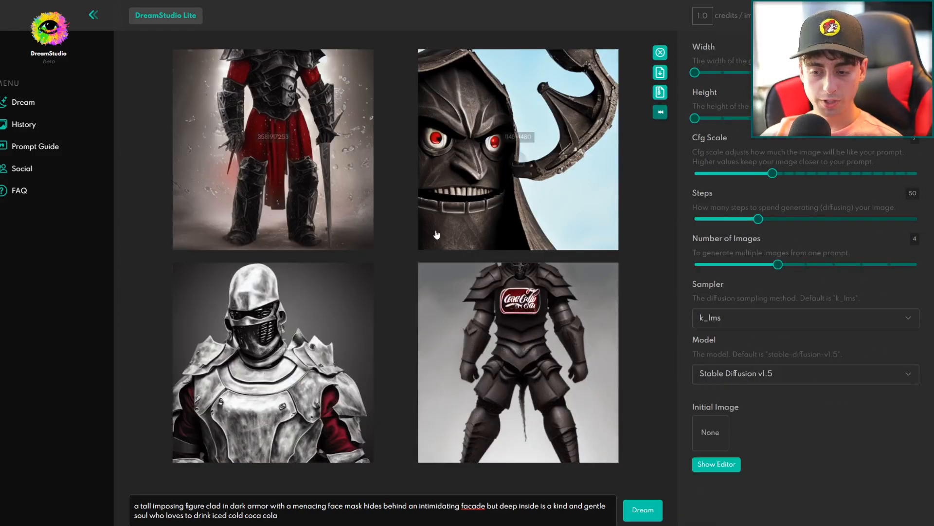
pyautogui.moveTo(554, 300)
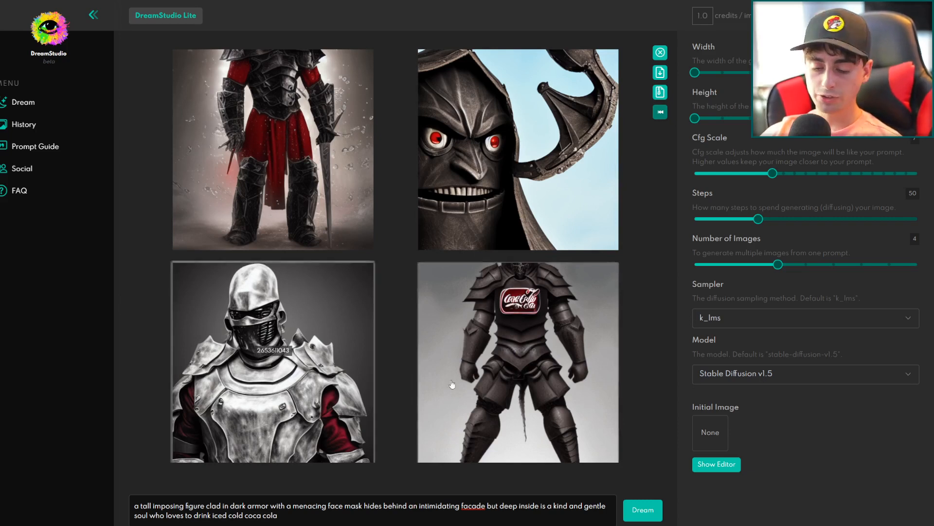
pyautogui.moveTo(467, 374)
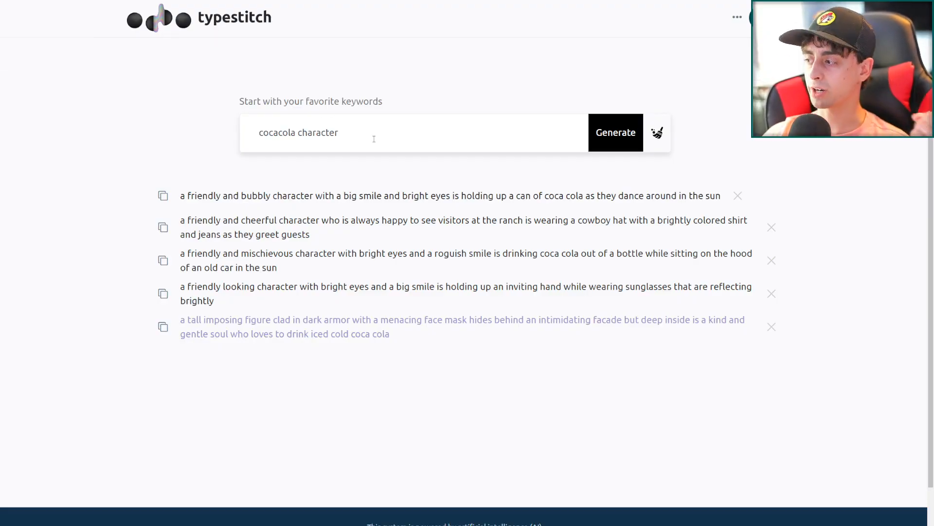
pyautogui.moveTo(512, 156)
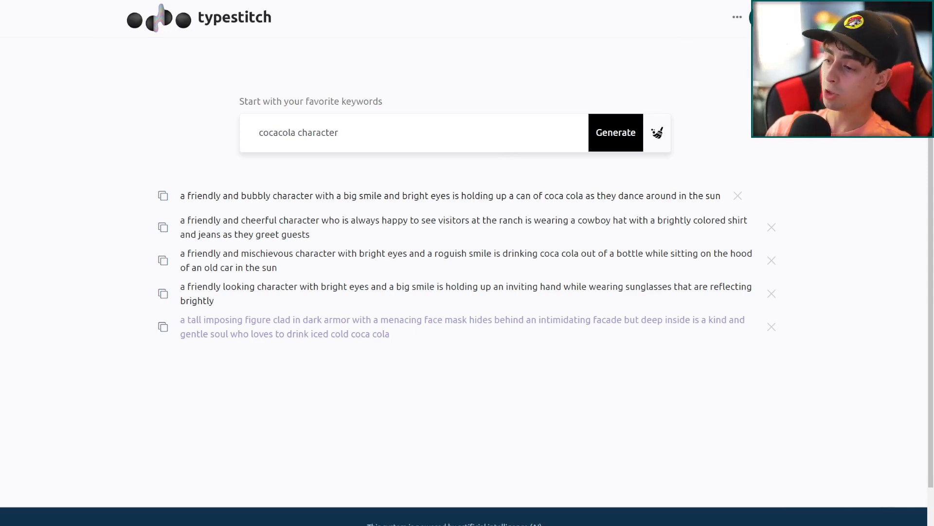
# Show the account panel with the remaining balance of 99 credits
pyautogui.click(736, 17)
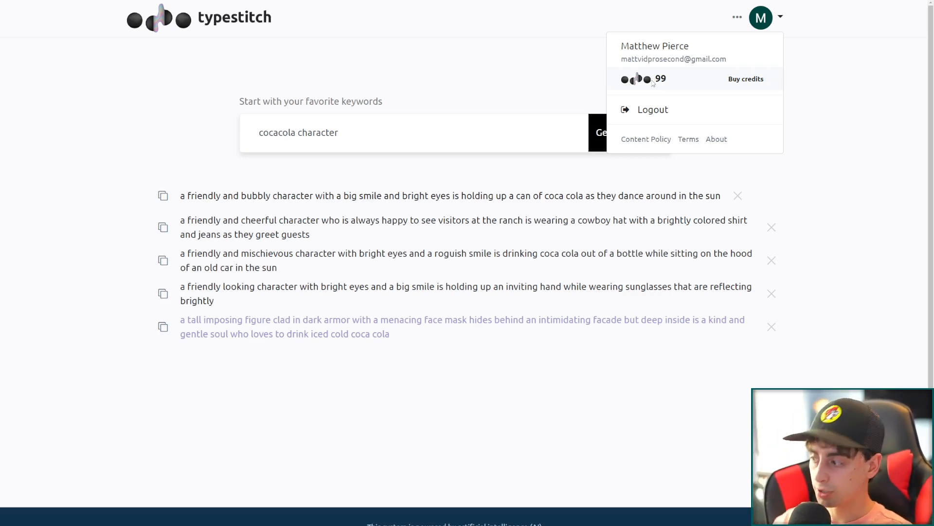
pyautogui.moveTo(777, 64)
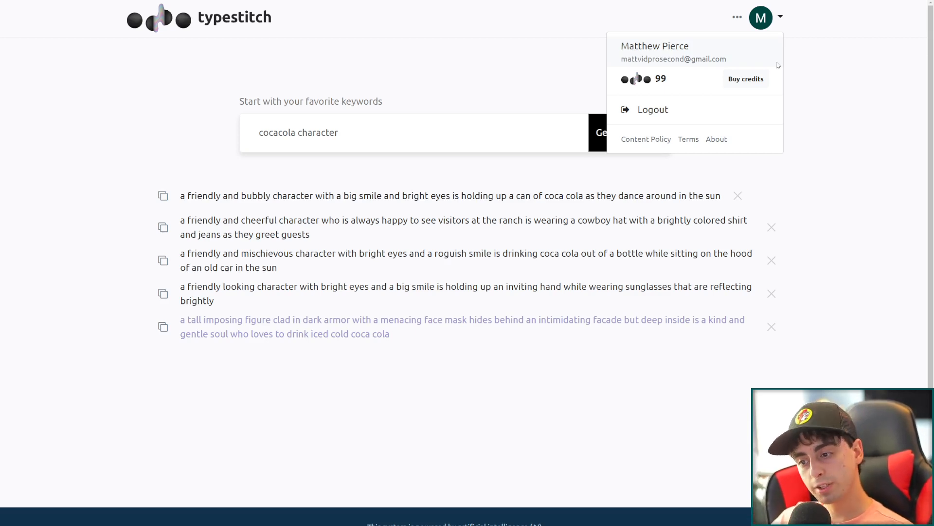
pyautogui.moveTo(765, 131)
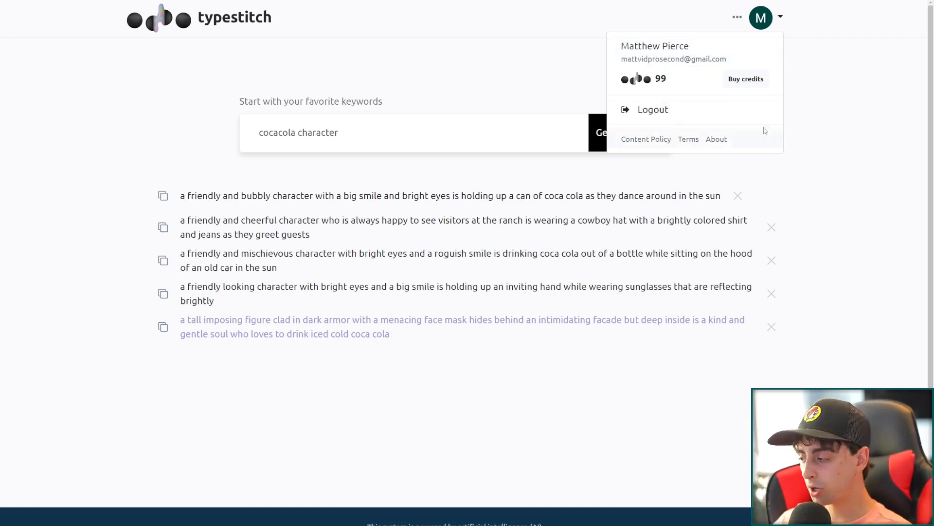
pyautogui.moveTo(644, 101)
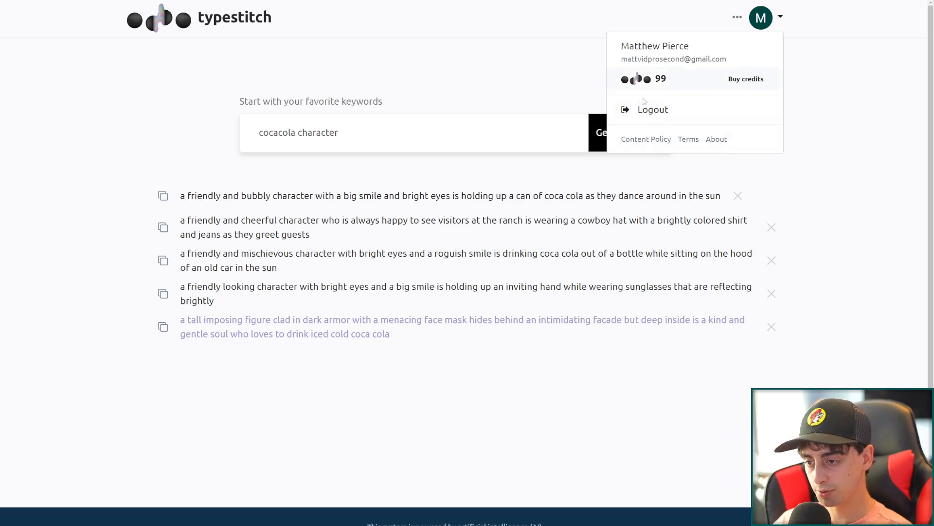
pyautogui.moveTo(754, 85)
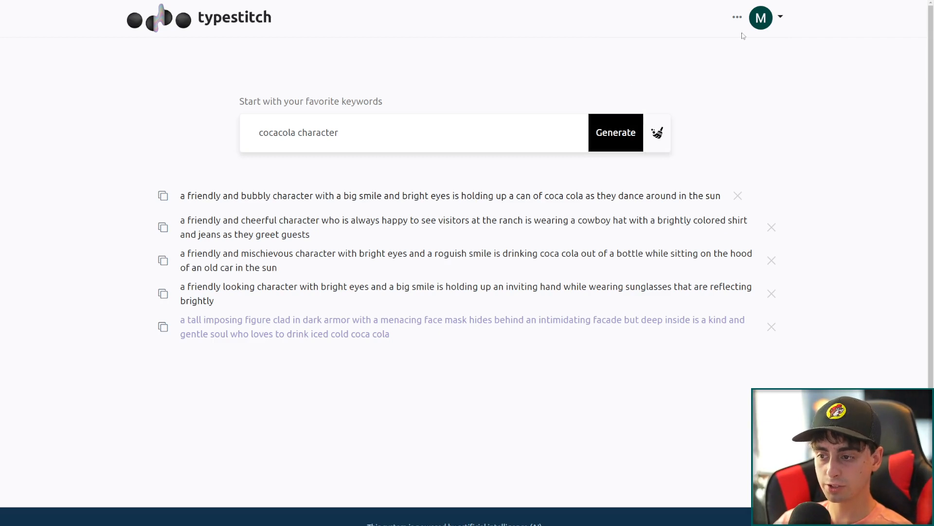
pyautogui.click(761, 18)
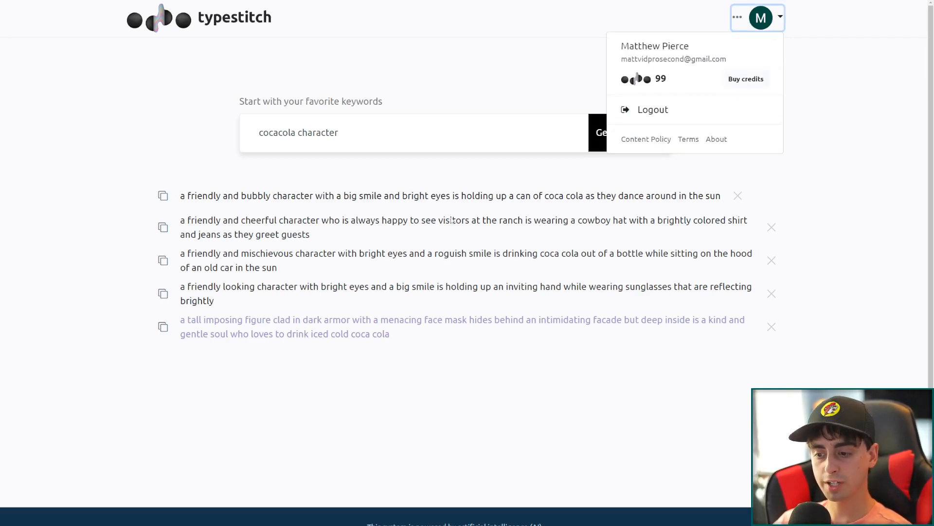
pyautogui.moveTo(459, 236)
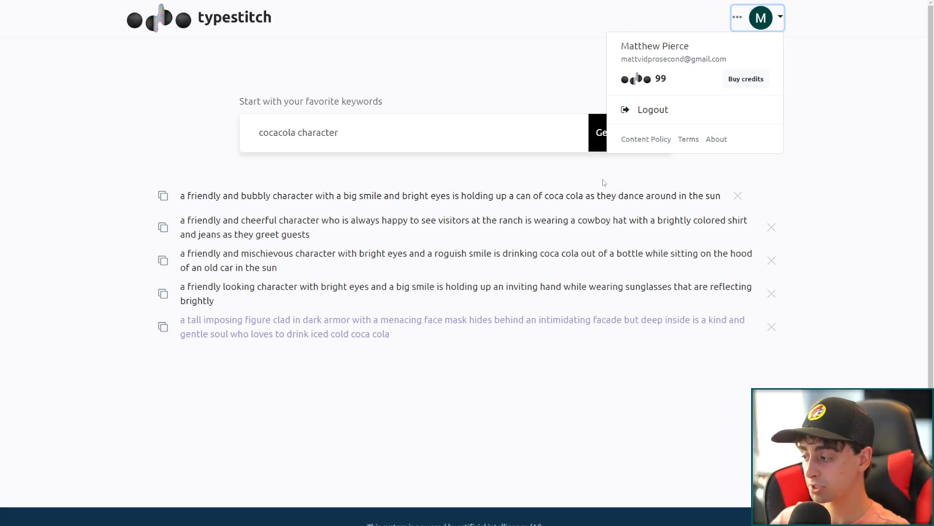
pyautogui.moveTo(238, 294)
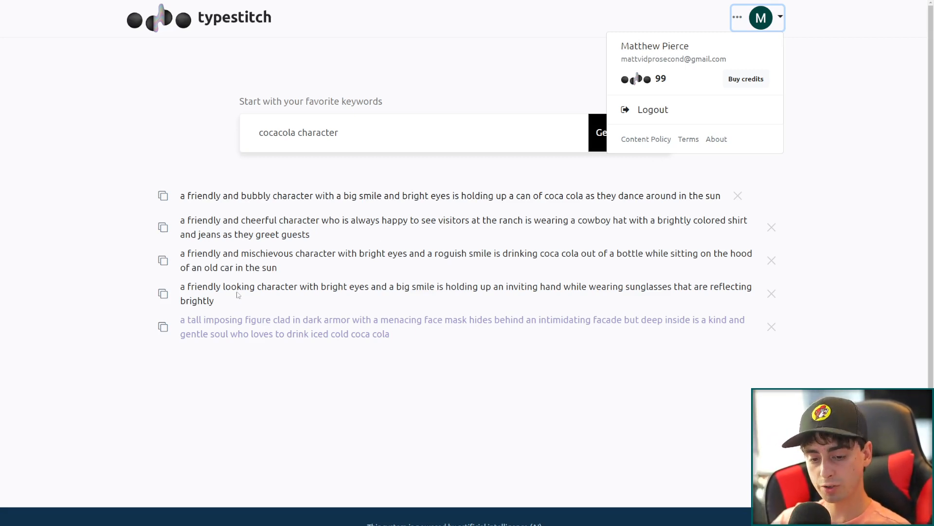
pyautogui.moveTo(393, 250)
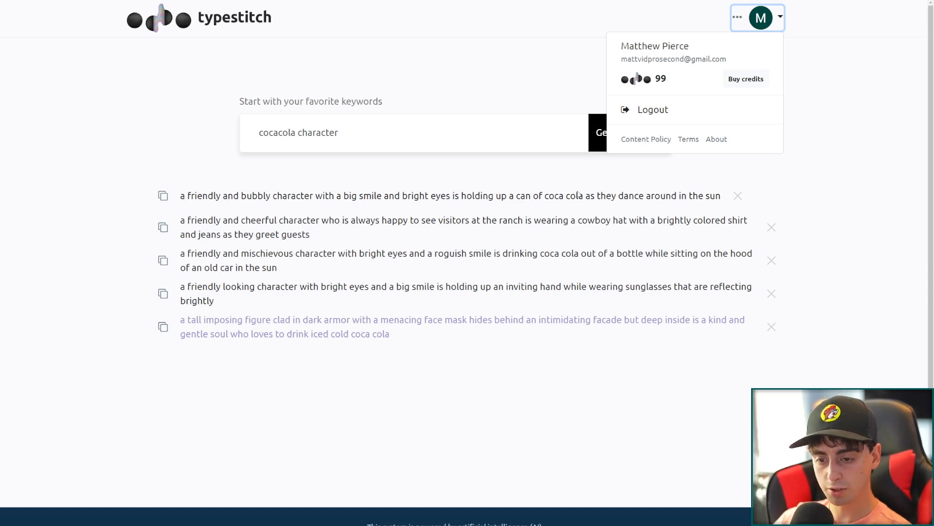
pyautogui.moveTo(660, 141)
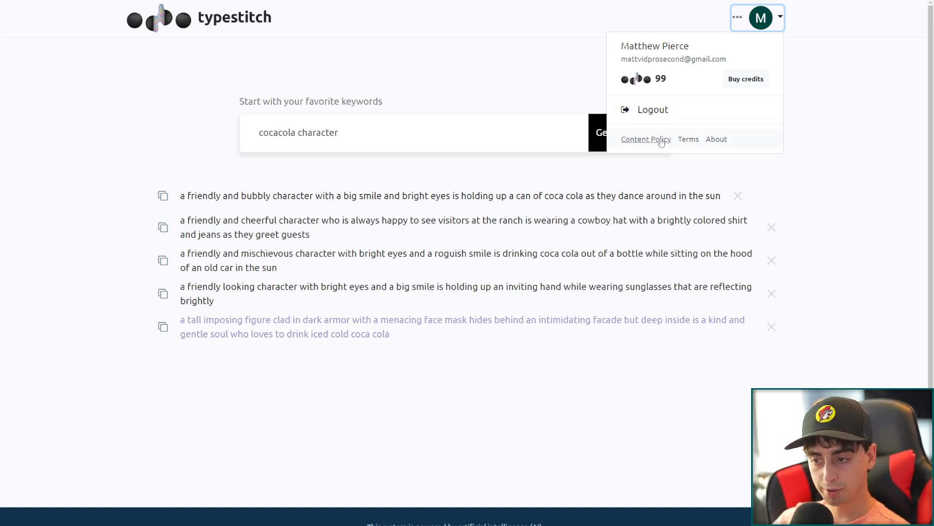
pyautogui.moveTo(701, 99)
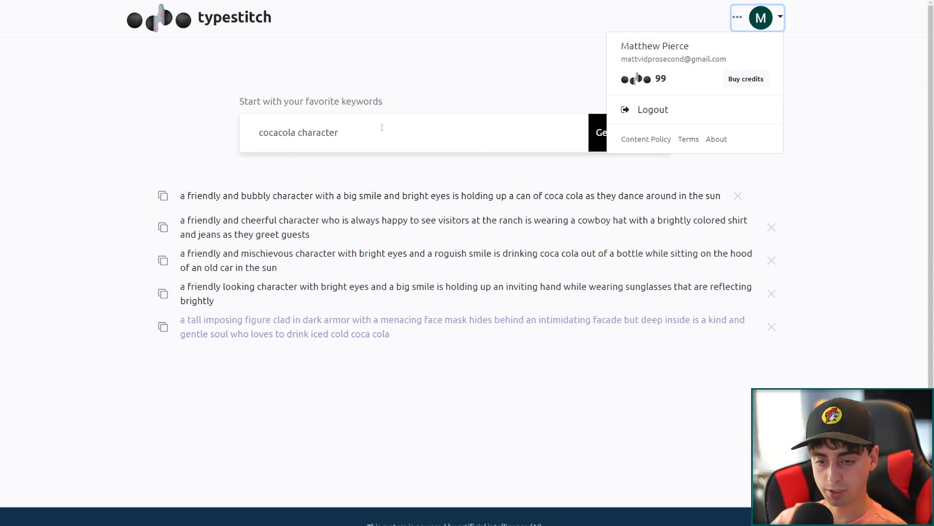
pyautogui.moveTo(401, 132)
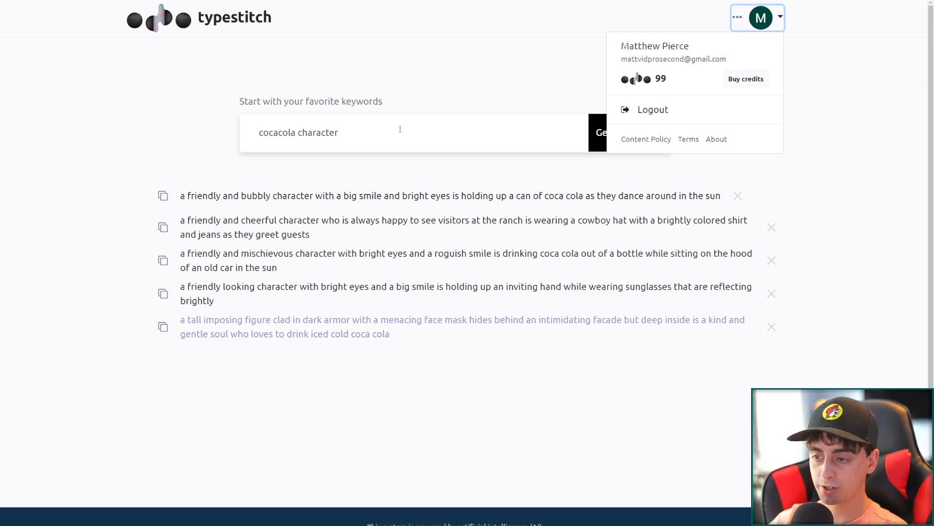
# Bring up the Buy Credits dialog offering 115 extra credits for $15
pyautogui.click(746, 78)
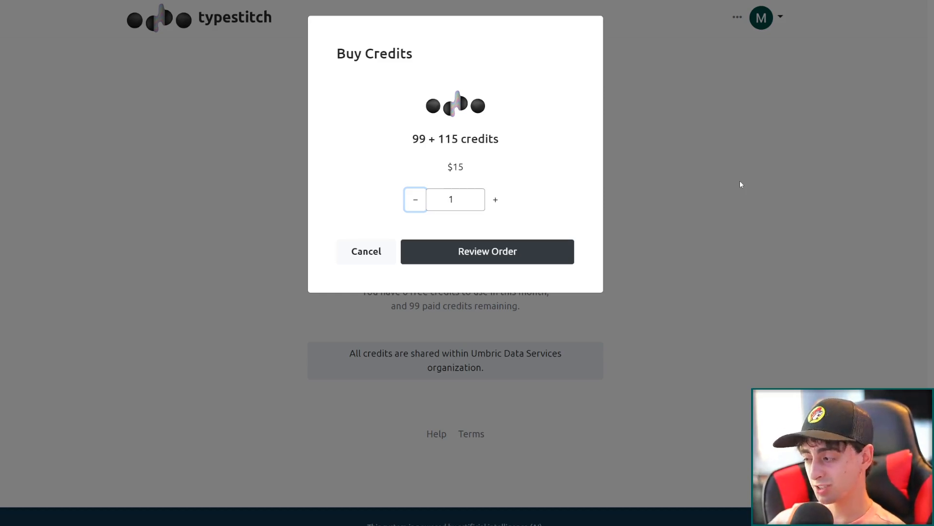
pyautogui.moveTo(669, 181)
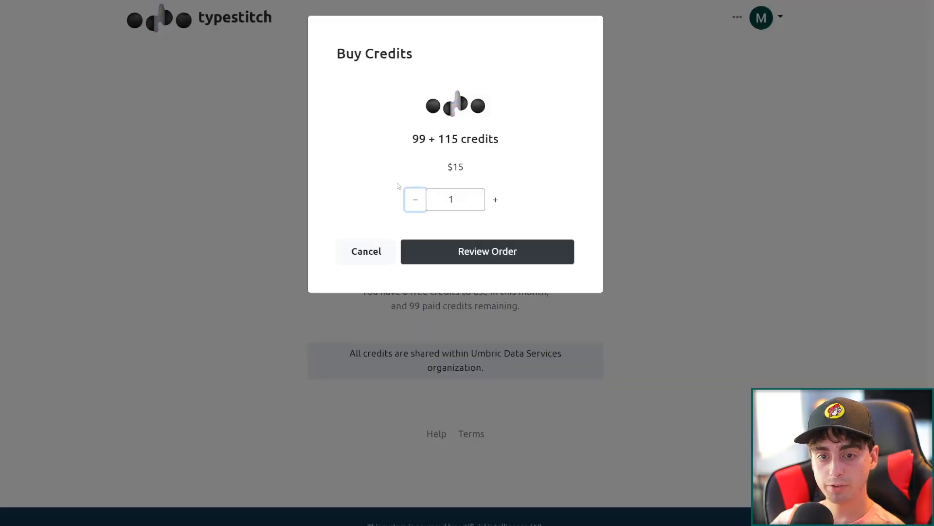
pyautogui.moveTo(669, 293)
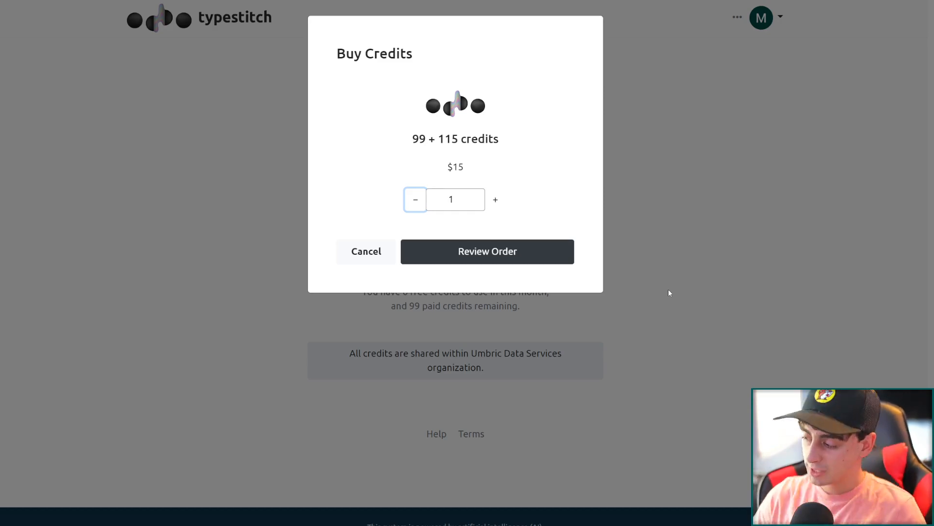
pyautogui.moveTo(642, 285)
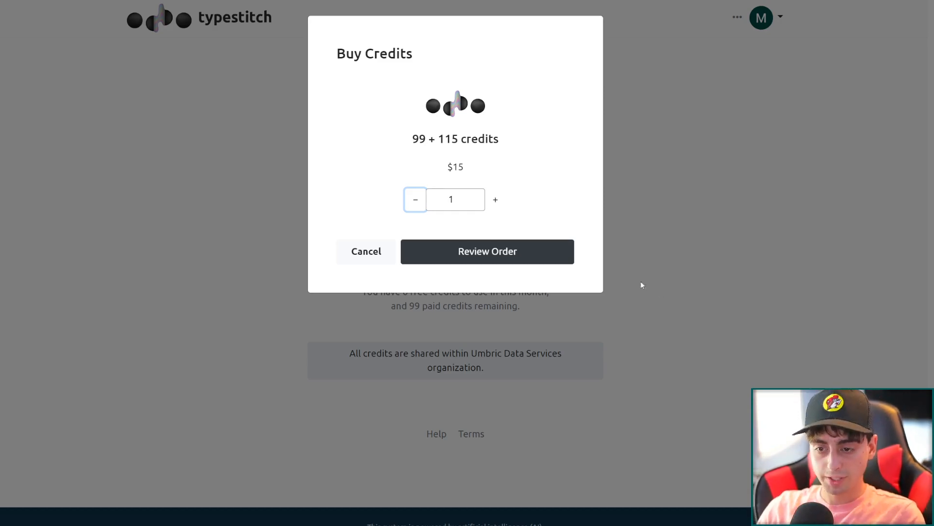
pyautogui.moveTo(562, 314)
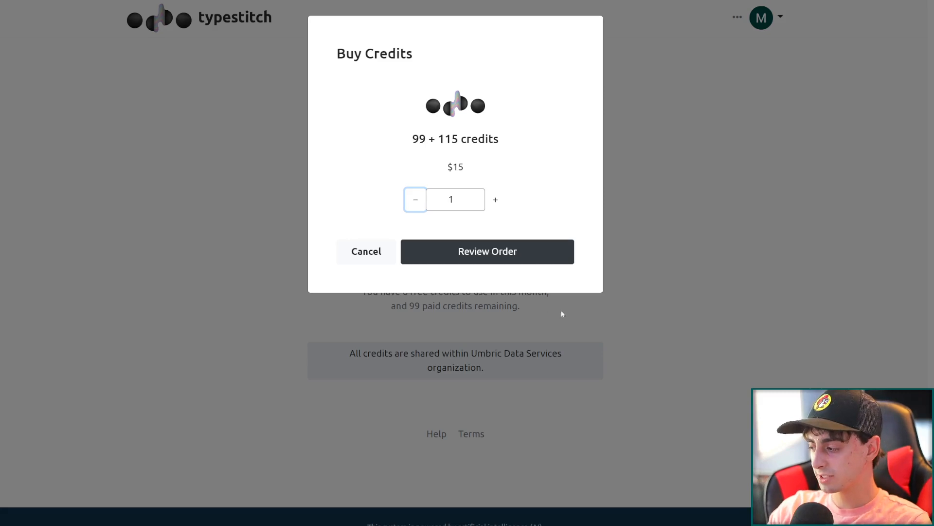
pyautogui.moveTo(577, 284)
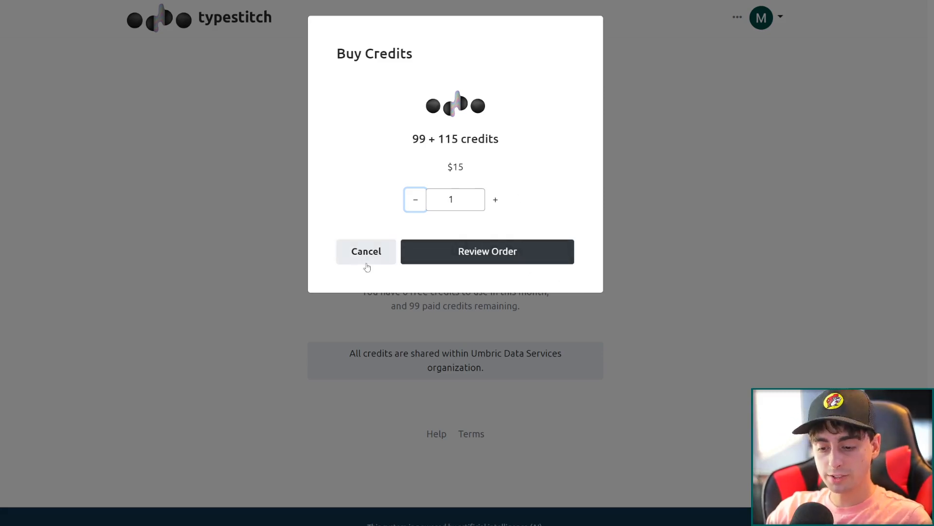
# Cancel the purchase and generate prompts from '3D Render, Pixar Lemon Character Wearing Sunglasses Relaxing on the Beach'
pyautogui.click(366, 251)
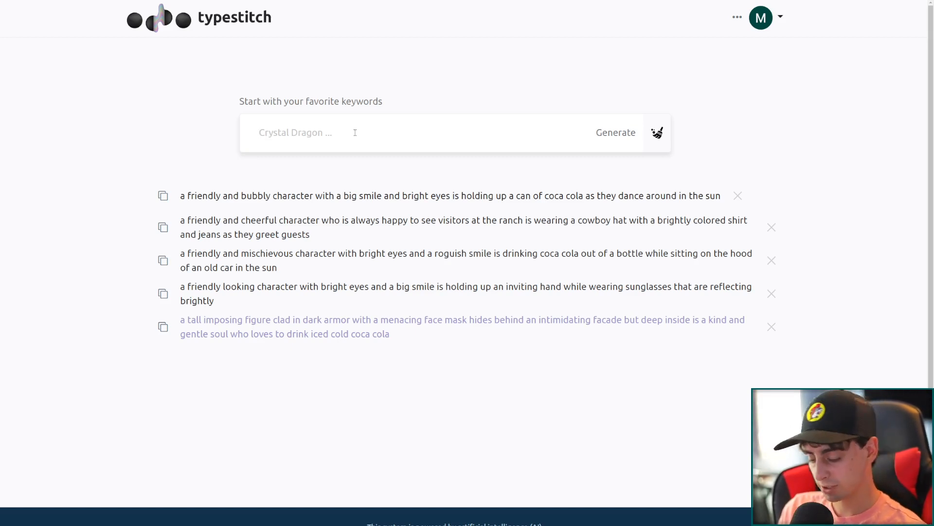
pyautogui.write('3D Render, Pixar Lemon Character Wearing Sunglasses Relaxing on the B')
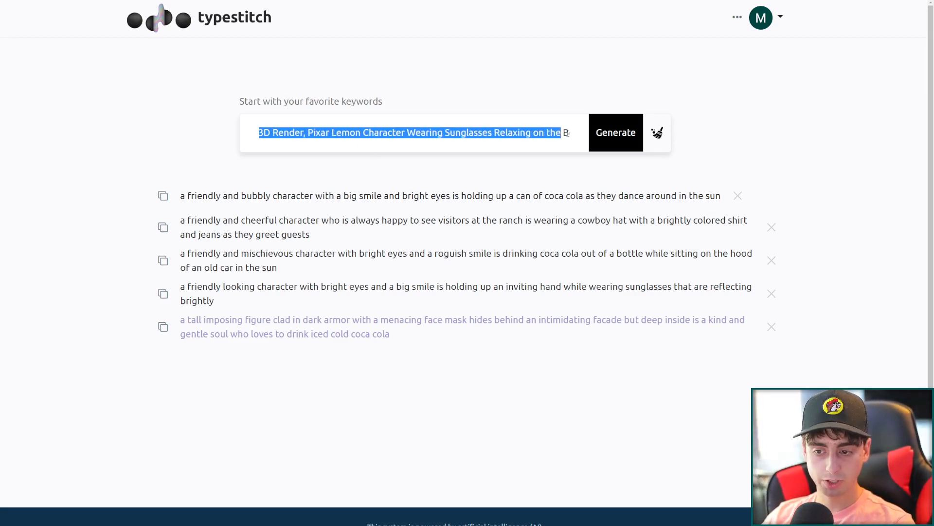
pyautogui.click(615, 133)
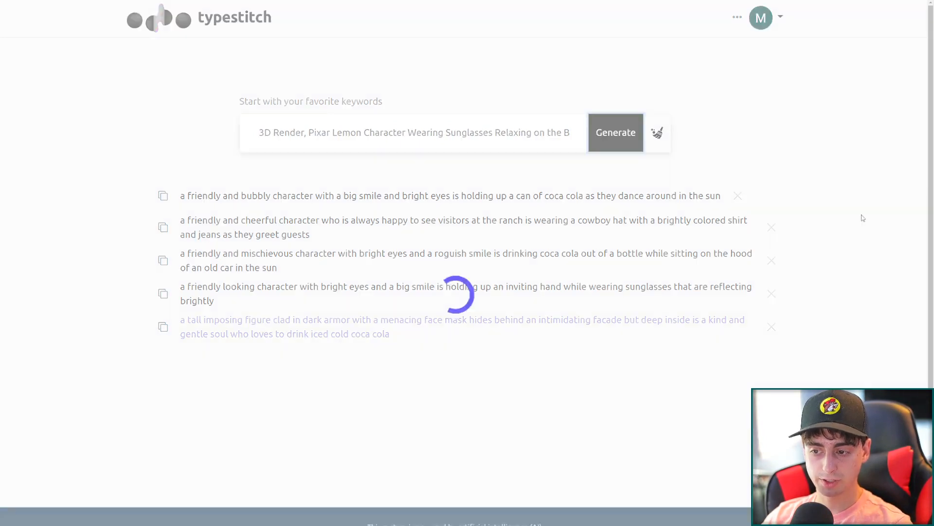
pyautogui.click(615, 132)
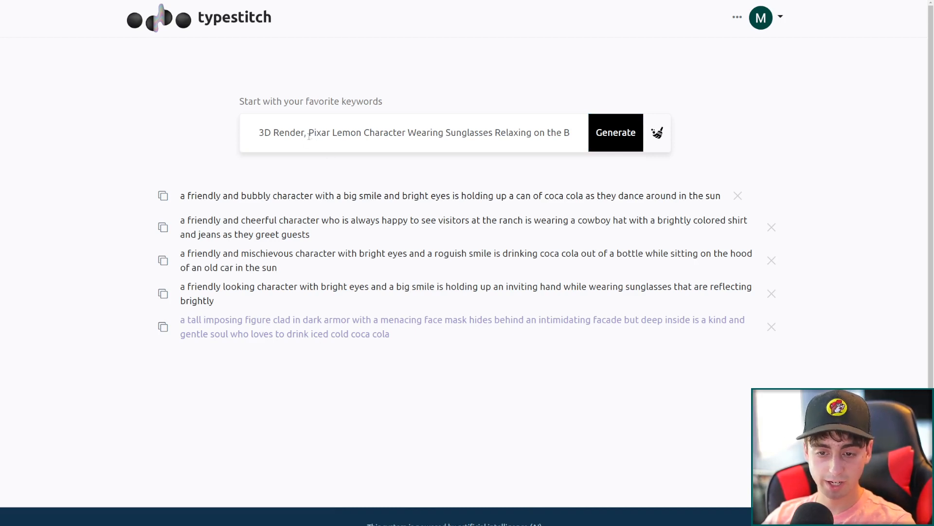
pyautogui.moveTo(386, 179)
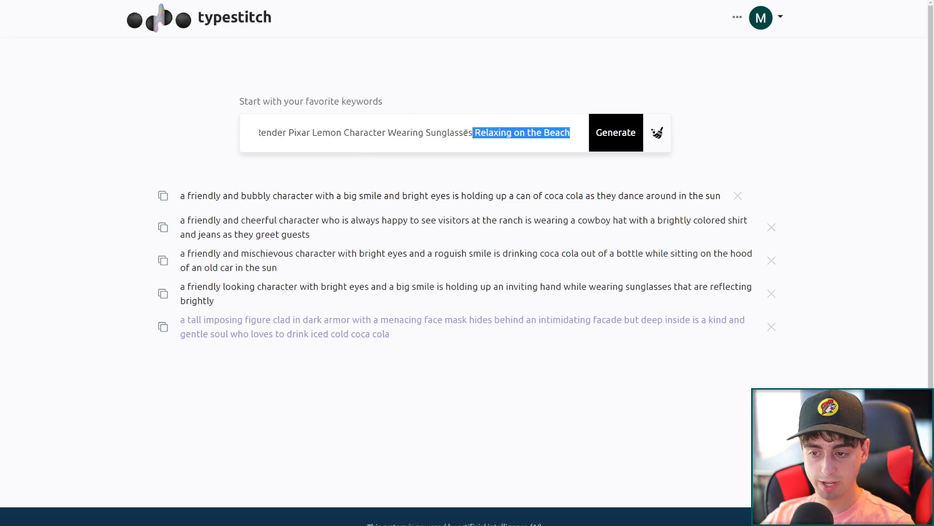
pyautogui.click(615, 132)
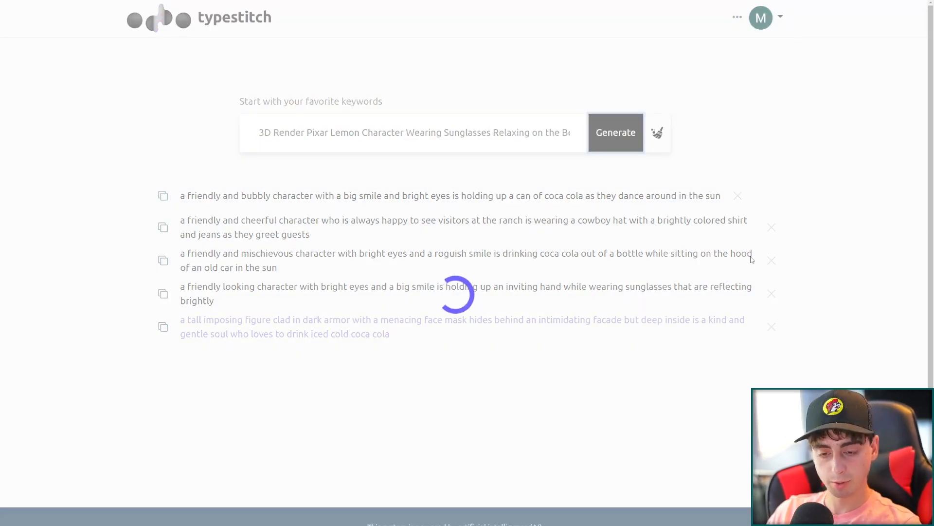
pyautogui.click(615, 132)
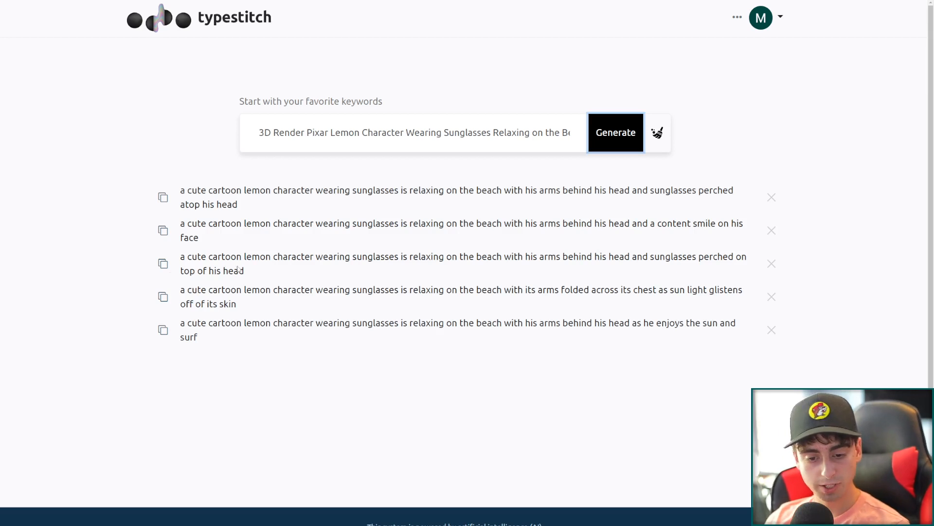
pyautogui.moveTo(234, 236)
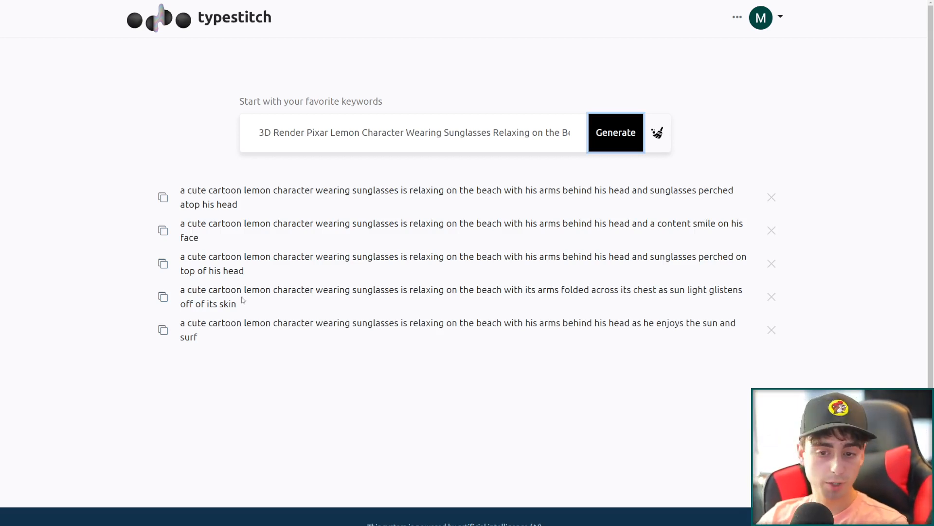
# Generate DALL·E images from '3D Render Pixar Lemon Character Wearing Sunglasses Relaxing on the Beach'
pyautogui.press('ctrl+a')
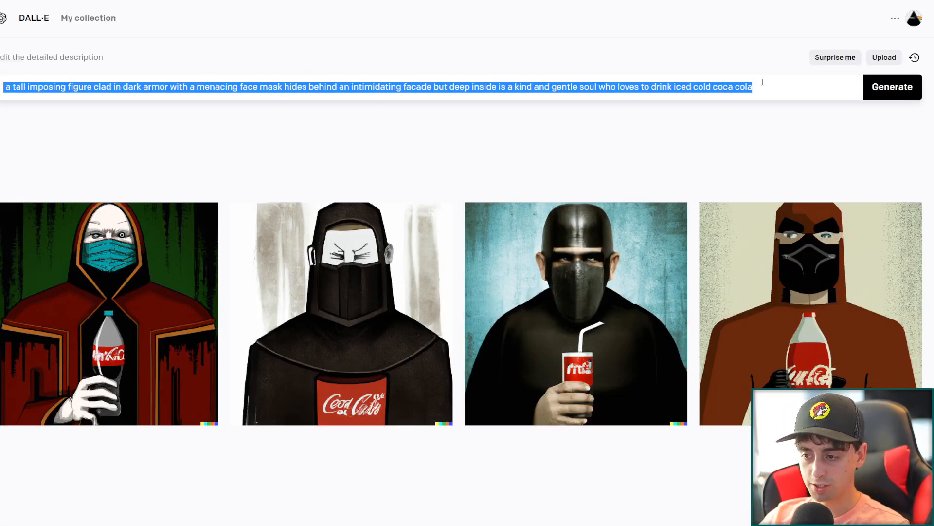
pyautogui.write('3D Render Pixar Lemon Character Wearing Sunglasses Relaxing on the Beach')
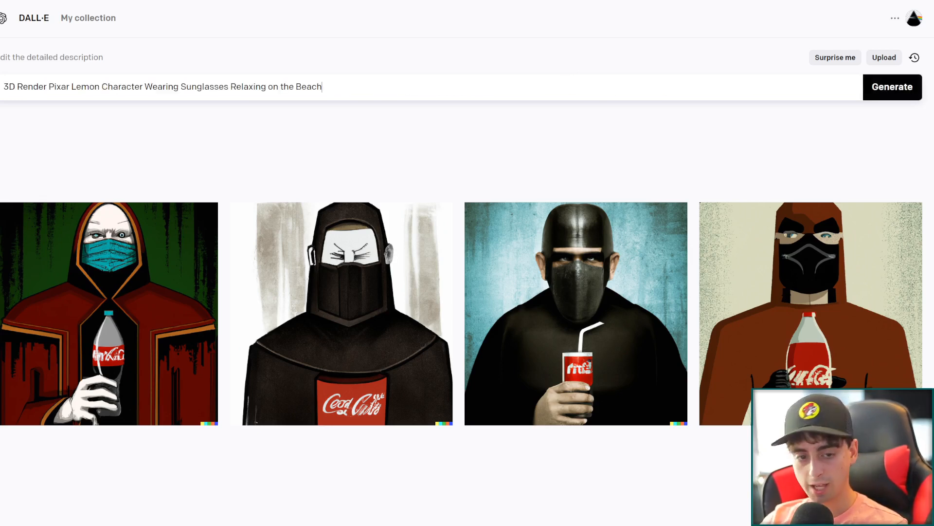
pyautogui.click(892, 87)
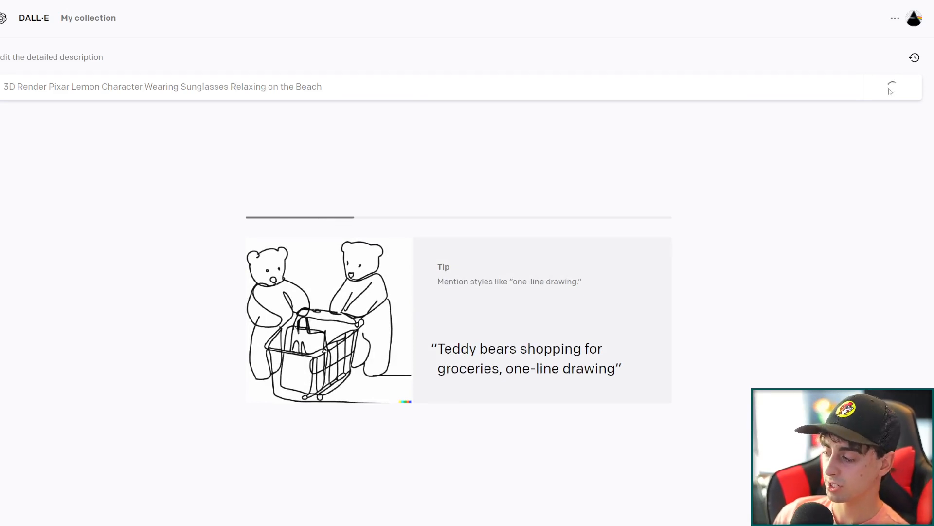
pyautogui.click(891, 88)
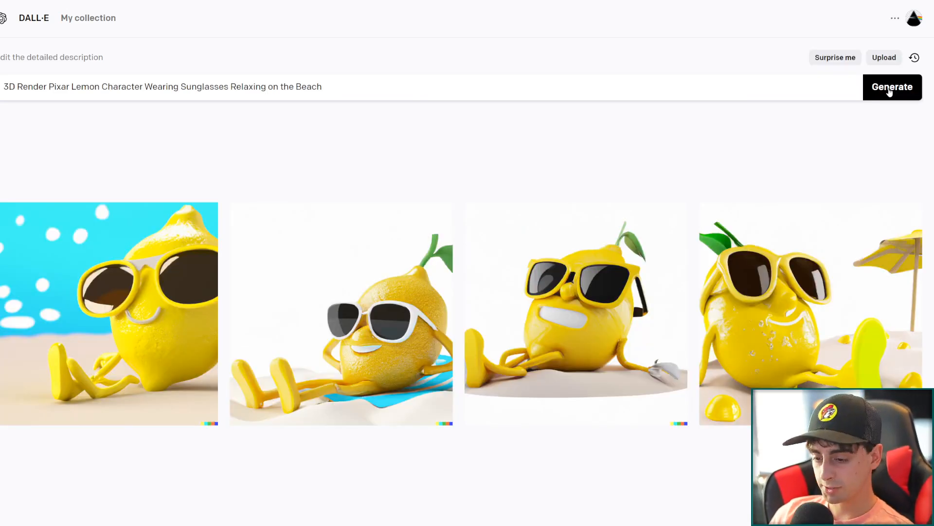
pyautogui.moveTo(346, 357)
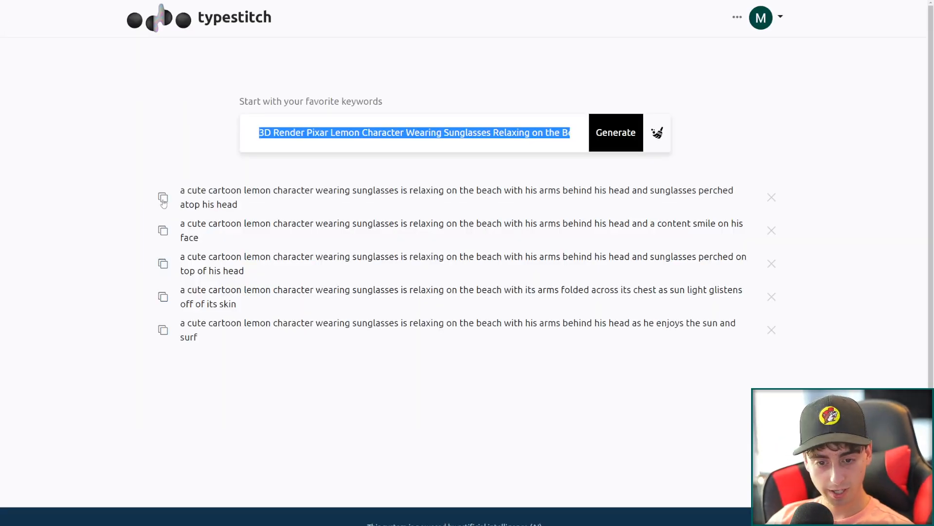
# Generate images from the first lemon prompt and favorite the glossy 3D lemon (2nd image)
pyautogui.click(164, 197)
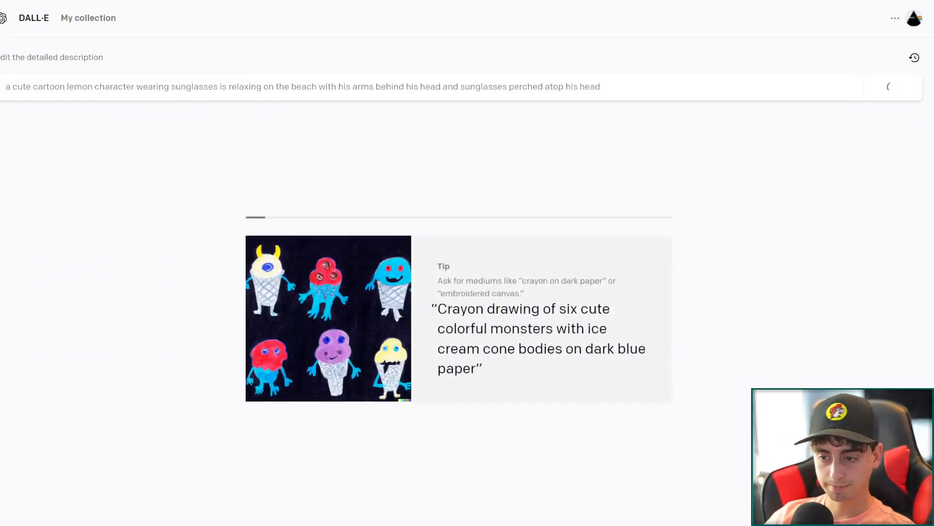
pyautogui.click(892, 87)
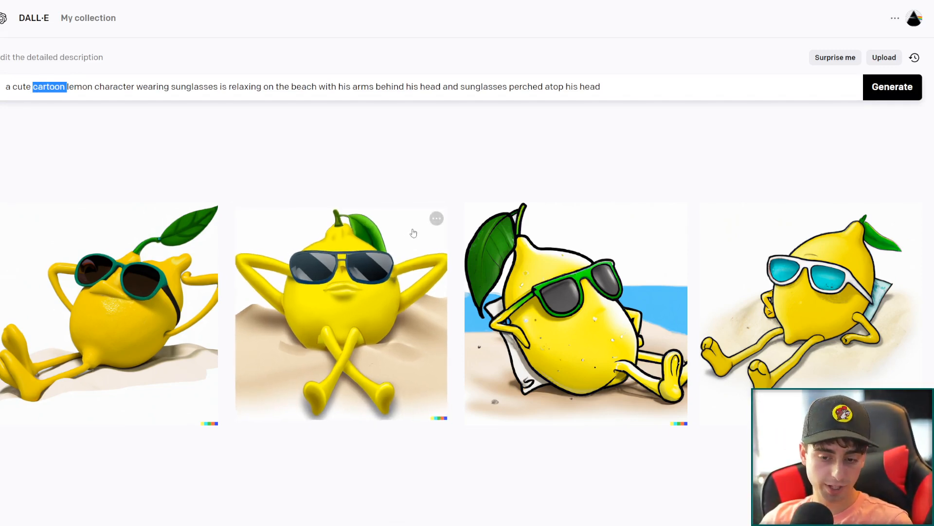
pyautogui.click(339, 303)
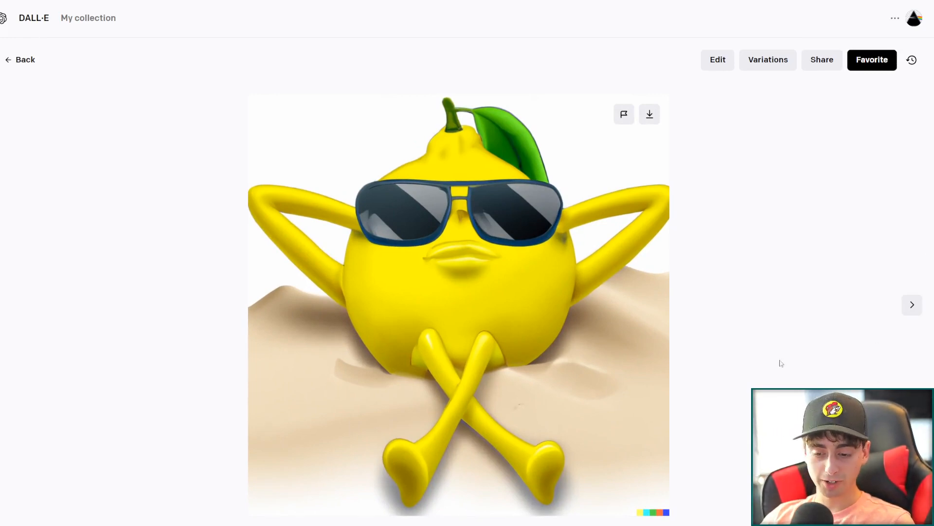
pyautogui.moveTo(882, 282)
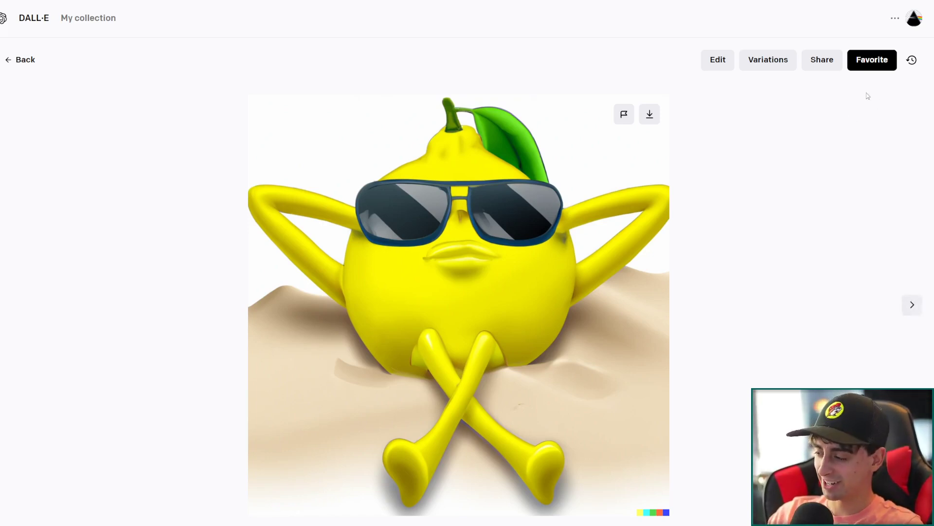
pyautogui.click(872, 61)
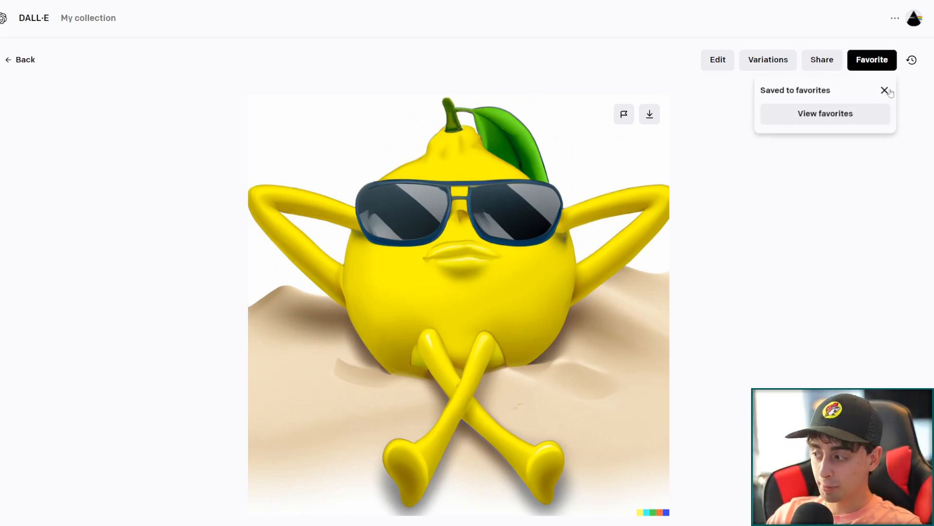
pyautogui.click(885, 90)
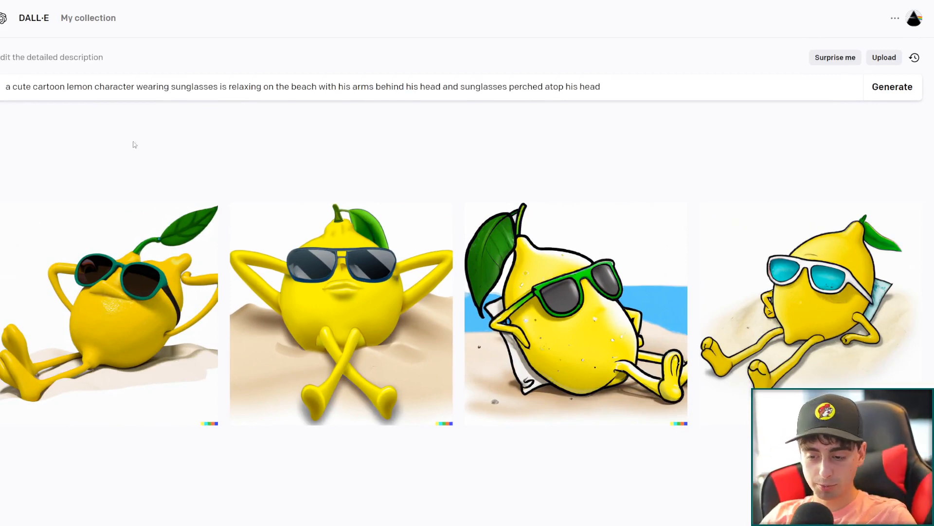
# Favorite the sketched lemon on sand (4th image)
pyautogui.click(574, 308)
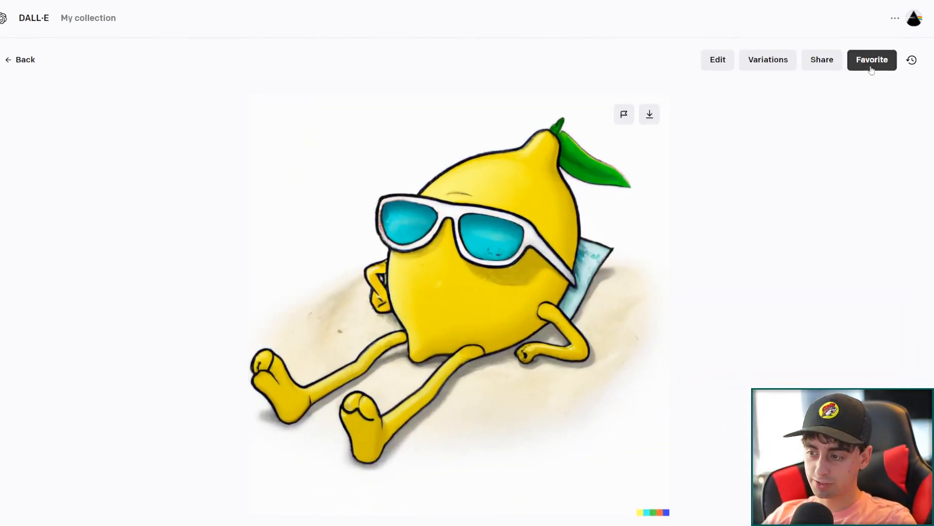
pyautogui.click(872, 61)
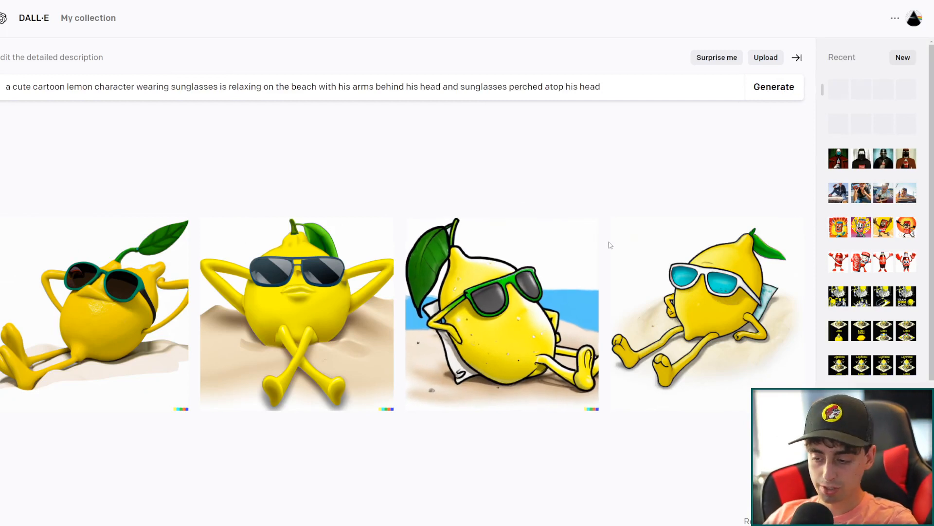
pyautogui.moveTo(598, 249)
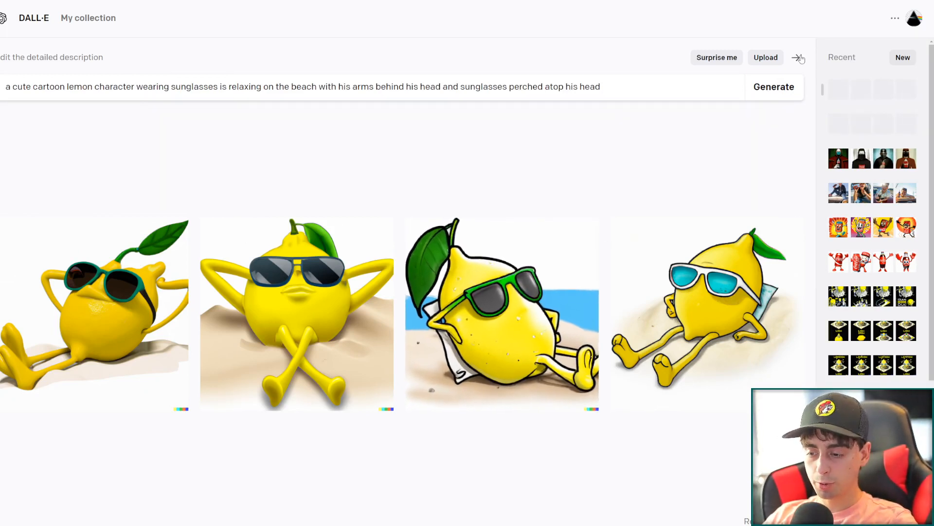
# Hide the Recent generations history sidebar
pyautogui.click(798, 58)
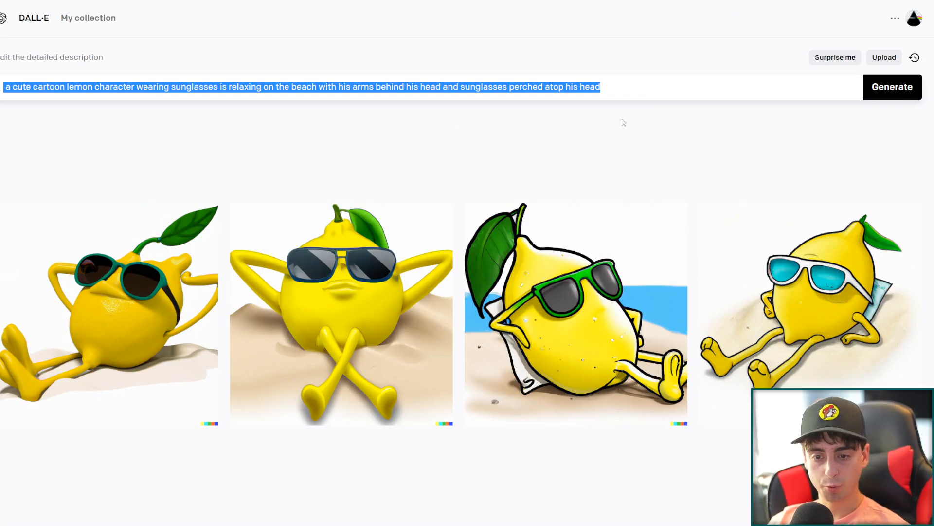
# Generate four lemons from the arms-folded prompt and return to the results grid
pyautogui.click(892, 86)
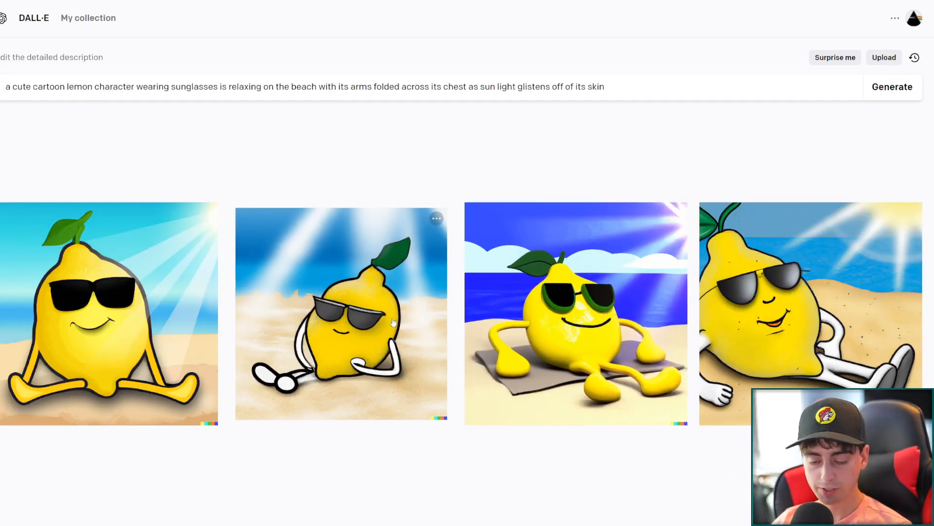
pyautogui.moveTo(443, 386)
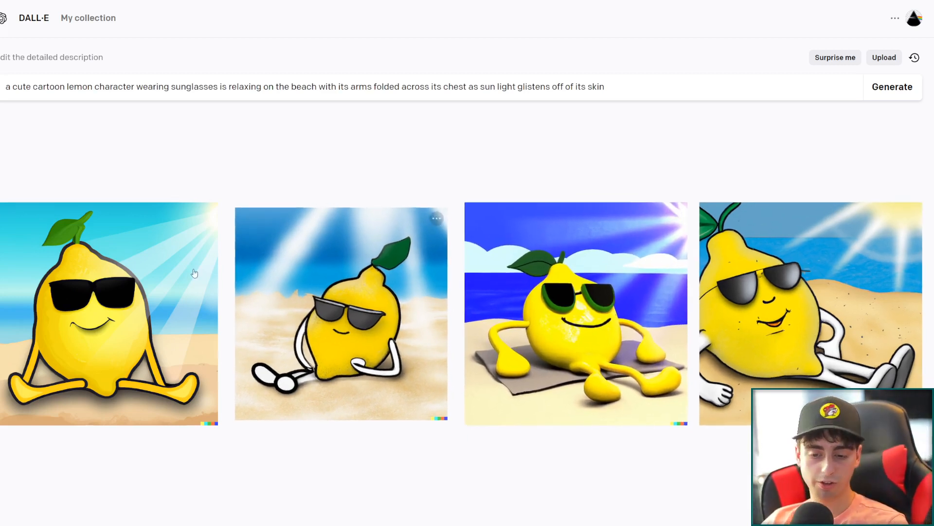
pyautogui.moveTo(315, 333)
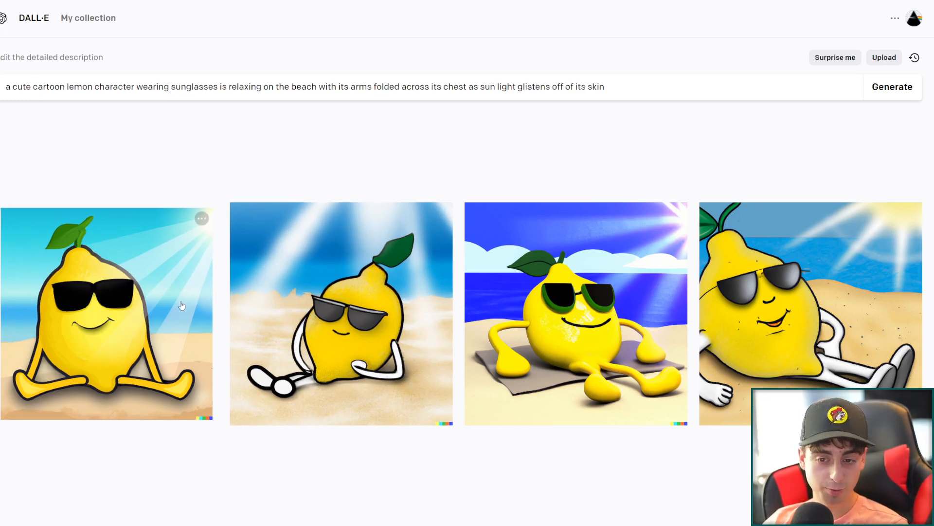
pyautogui.moveTo(559, 131)
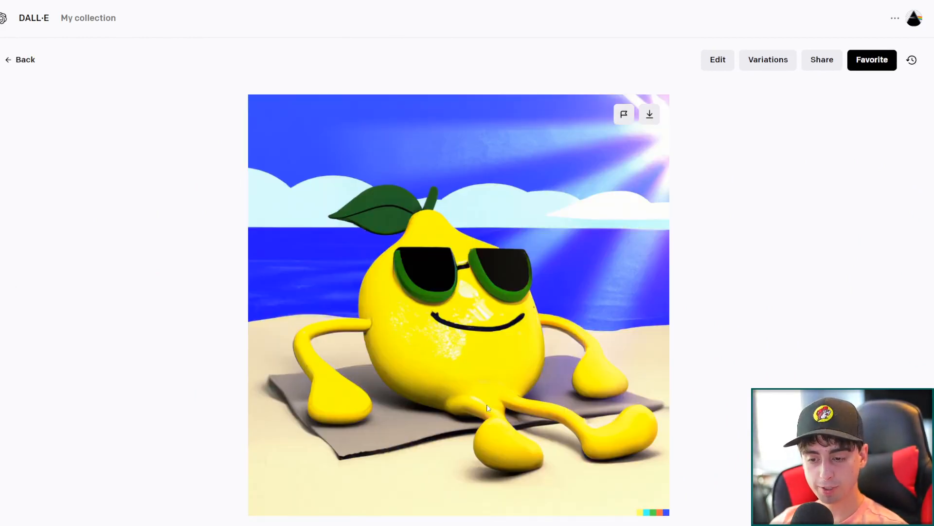
pyautogui.moveTo(436, 390)
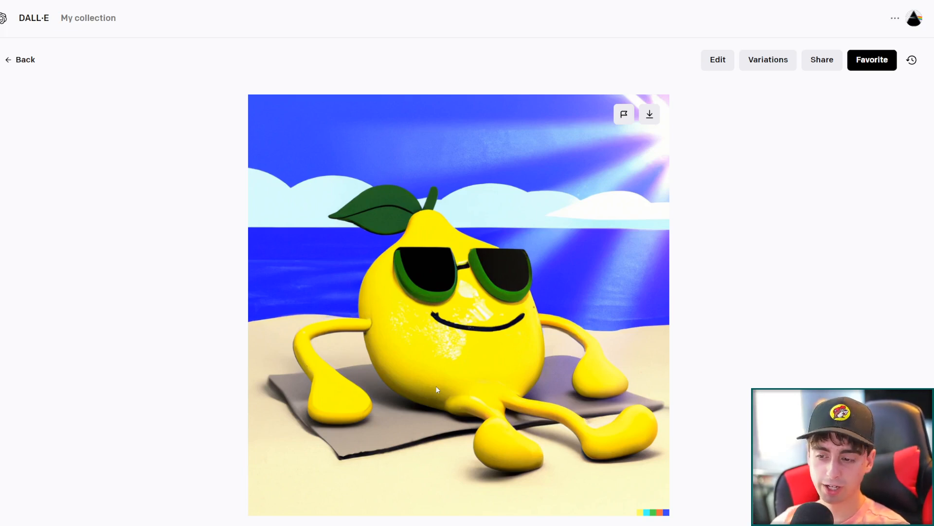
pyautogui.click(872, 60)
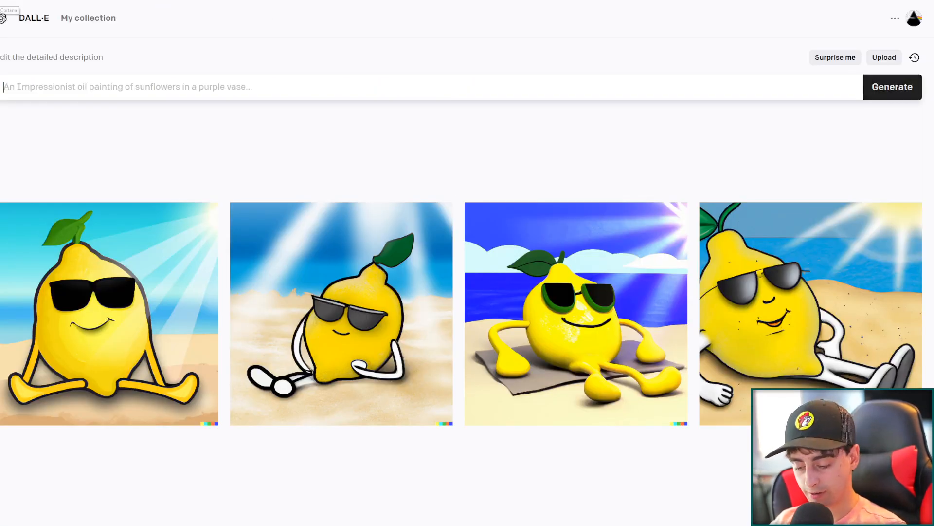
# Generate the sun-and-surf lemons, favorite the arms-raised lemon and view the green-sunglasses lemon
pyautogui.click(892, 86)
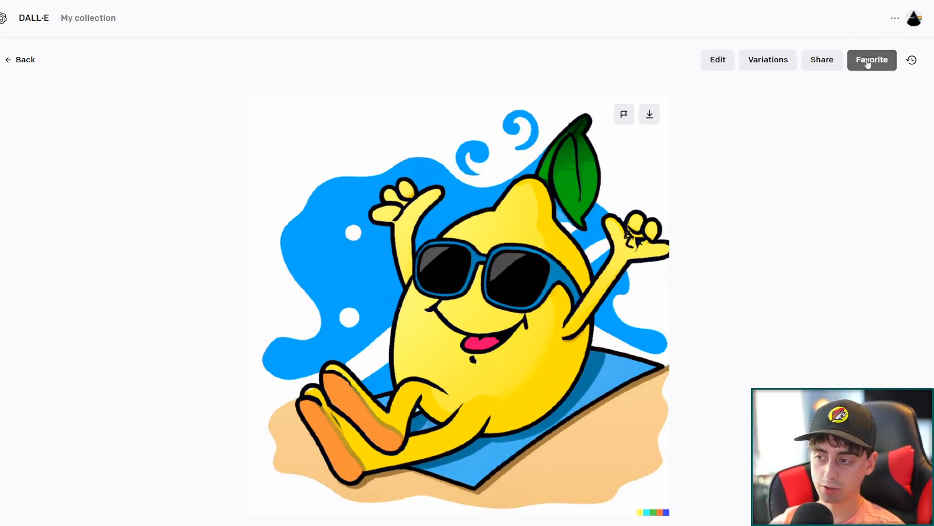
pyautogui.click(871, 60)
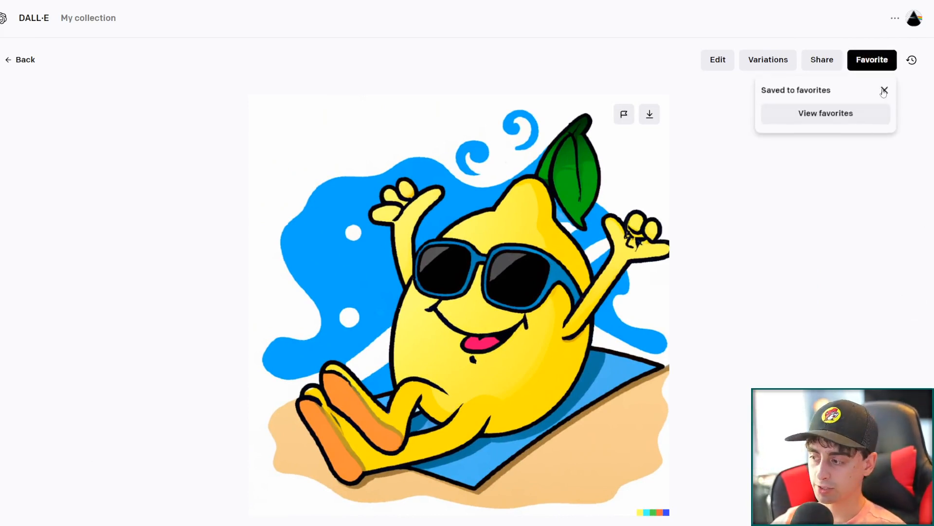
pyautogui.click(884, 92)
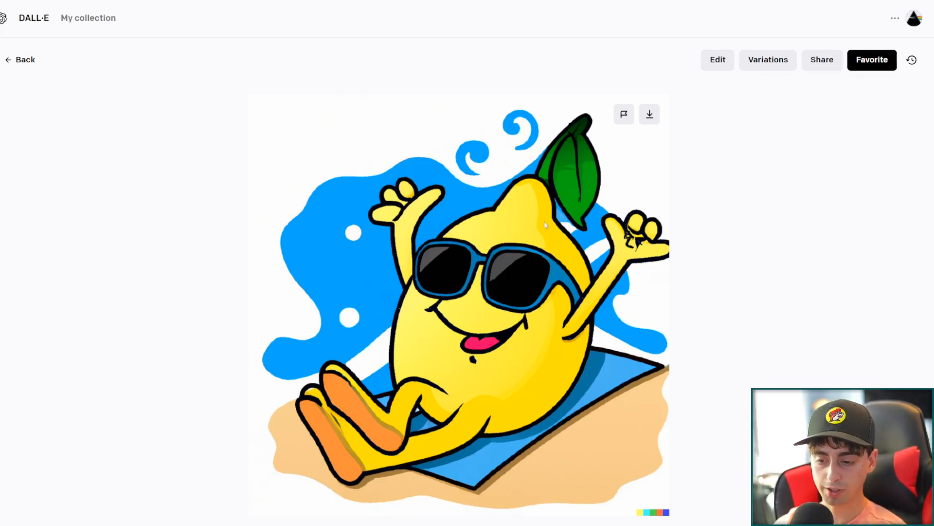
pyautogui.moveTo(406, 284)
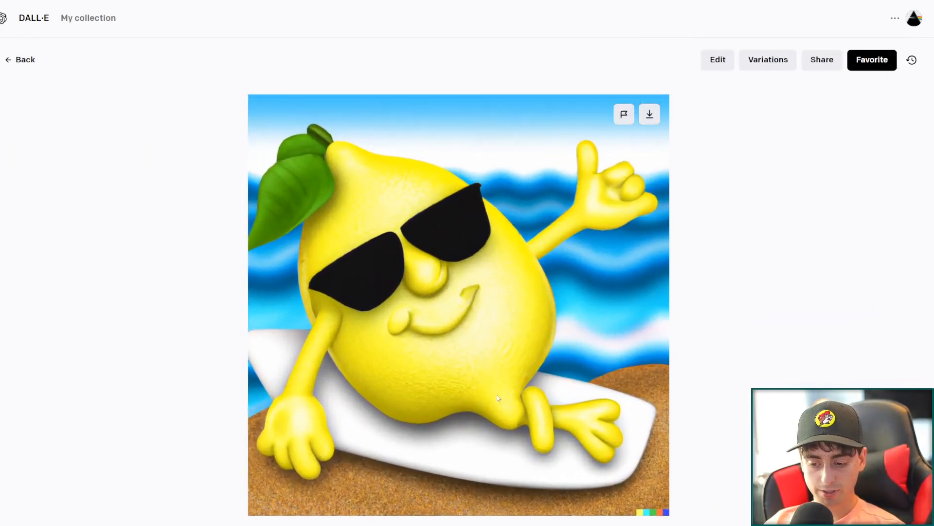
pyautogui.moveTo(139, 204)
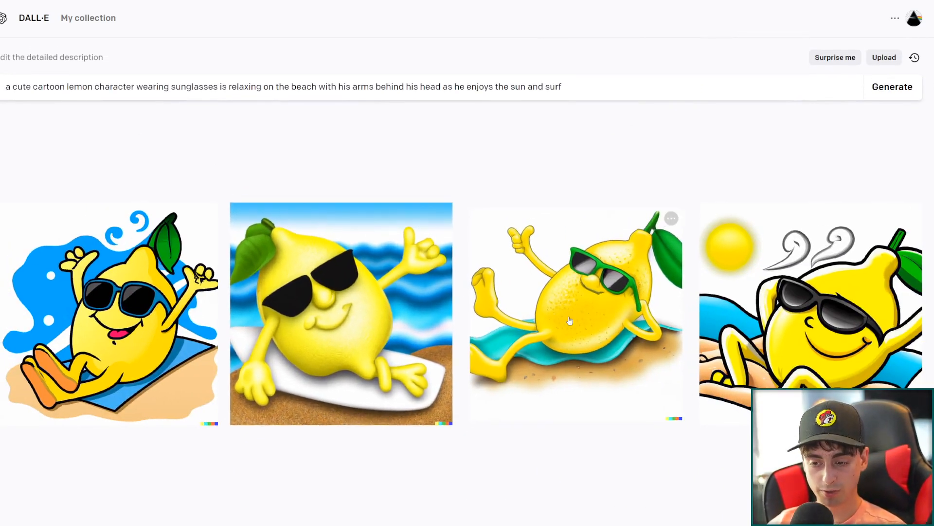
pyautogui.click(570, 321)
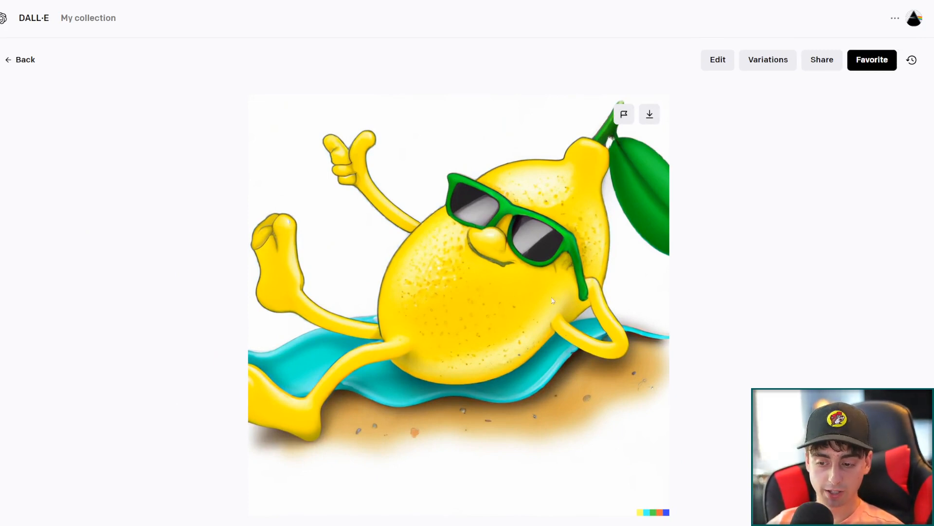
pyautogui.moveTo(641, 121)
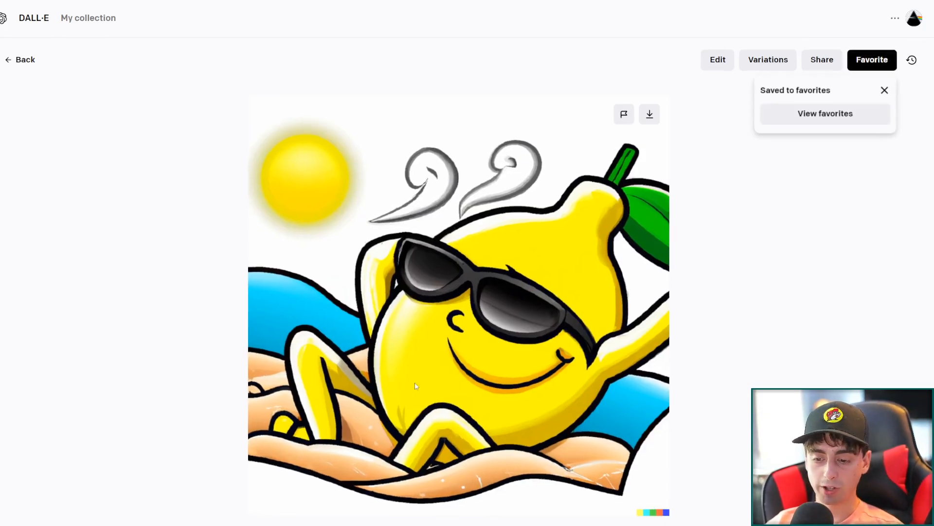
pyautogui.moveTo(531, 344)
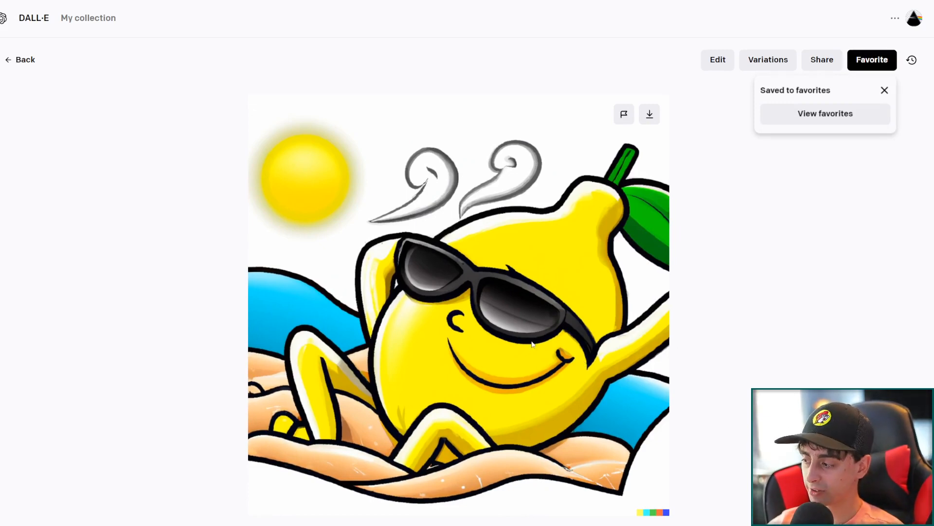
pyautogui.moveTo(352, 126)
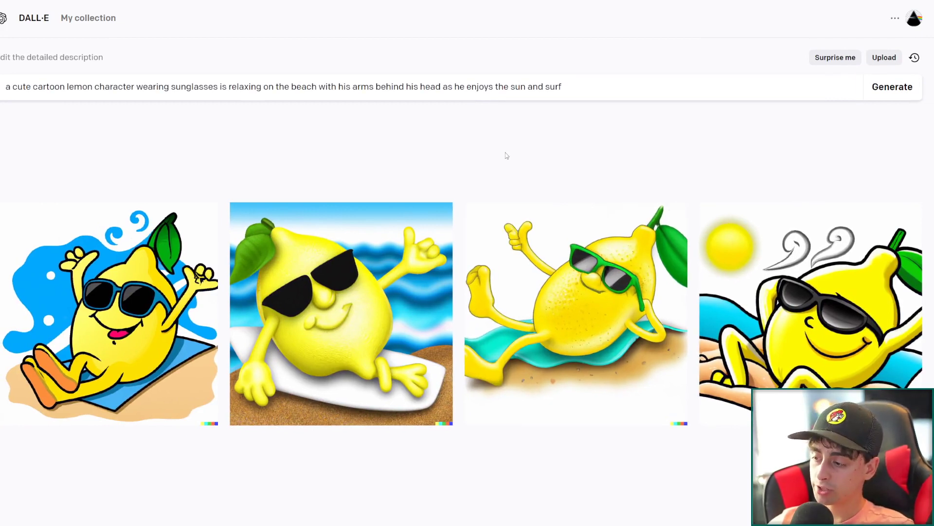
pyautogui.moveTo(486, 170)
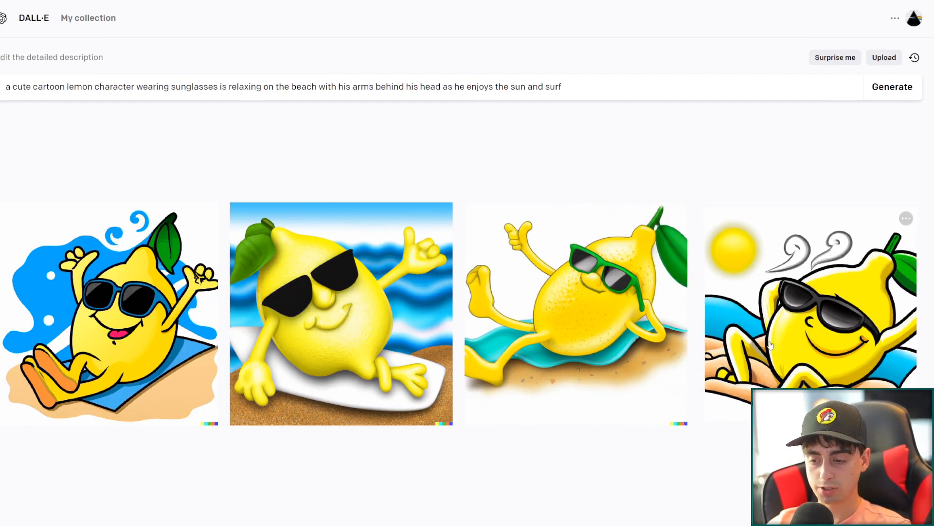
pyautogui.moveTo(751, 146)
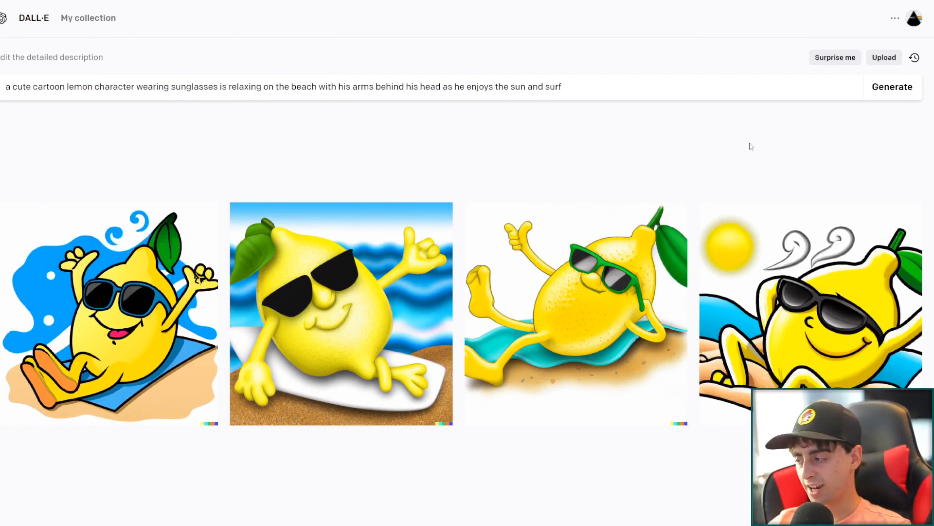